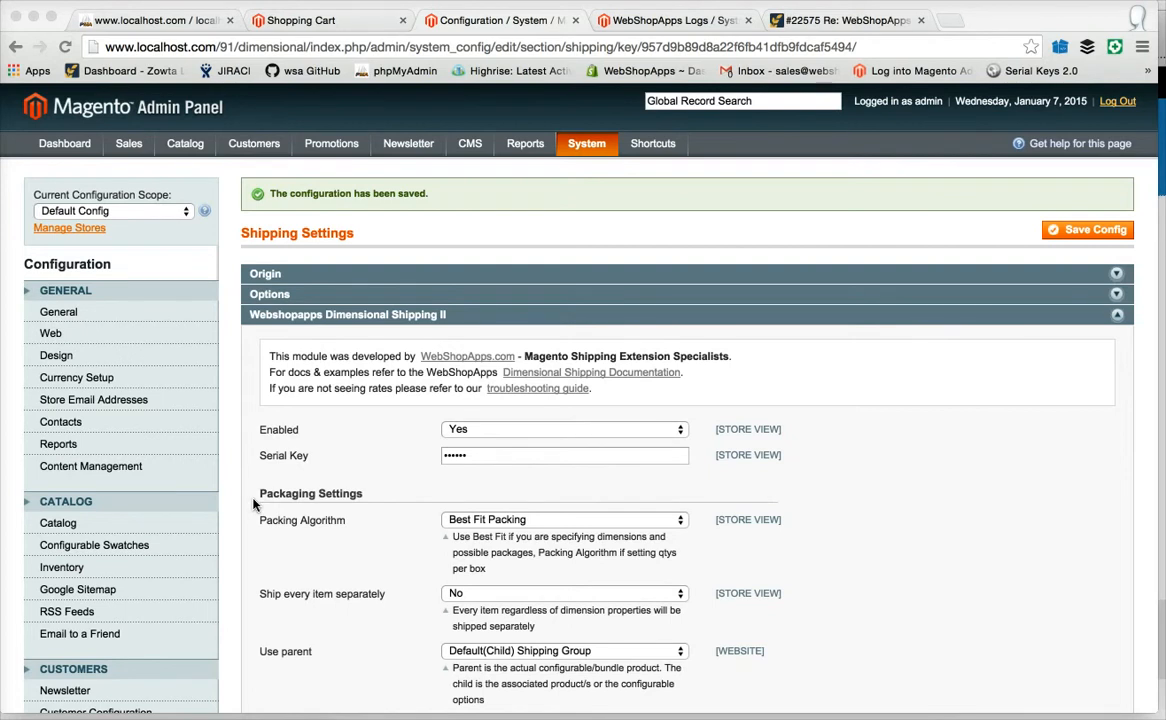
pyautogui.moveTo(352, 564)
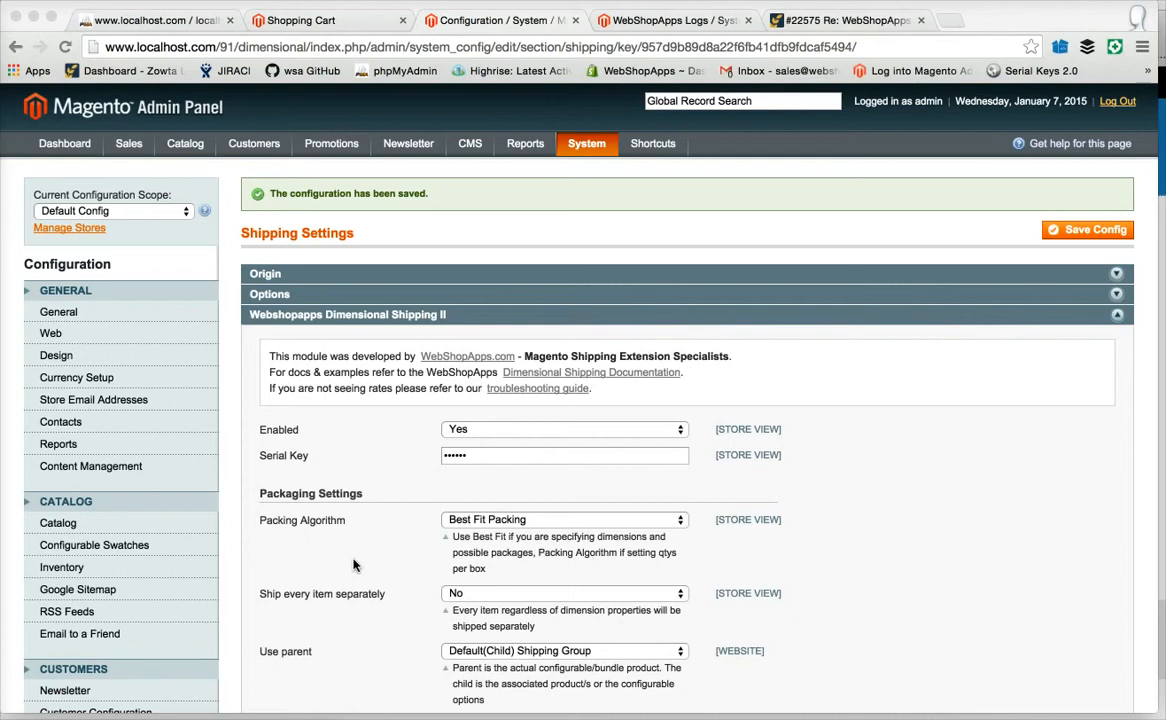
pyautogui.moveTo(504, 520)
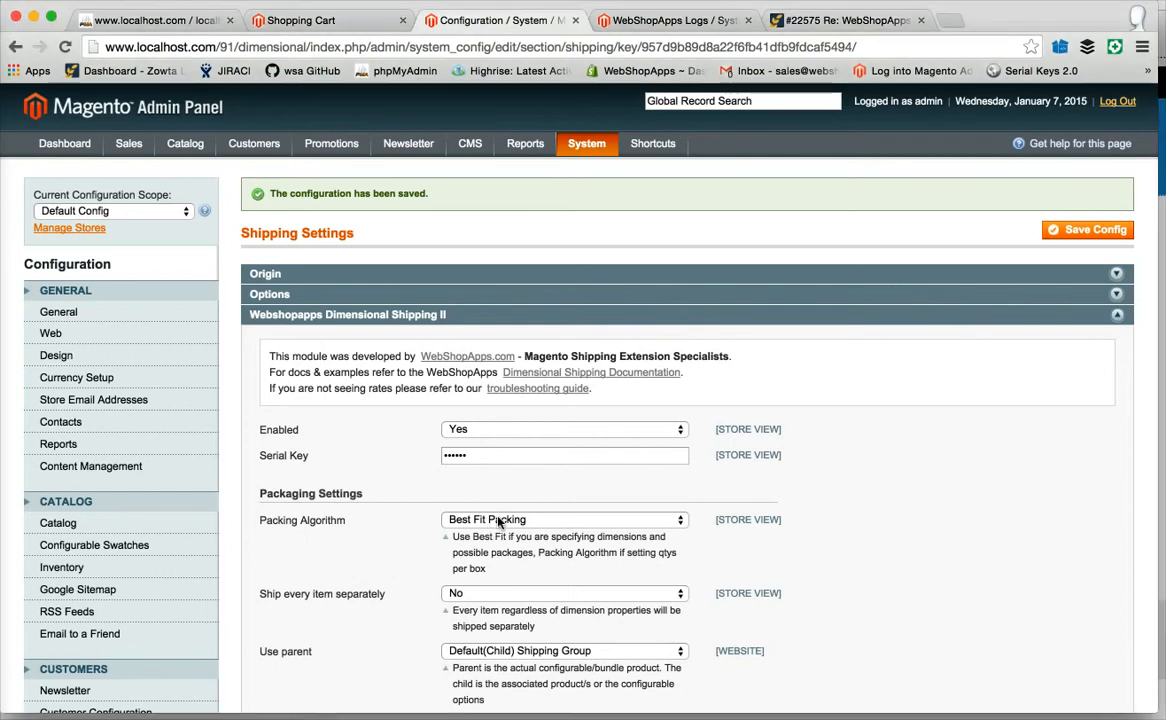
# Set the Packing Algorithm to Largest Box Packing and save the shipping configuration.
pyautogui.click(564, 520)
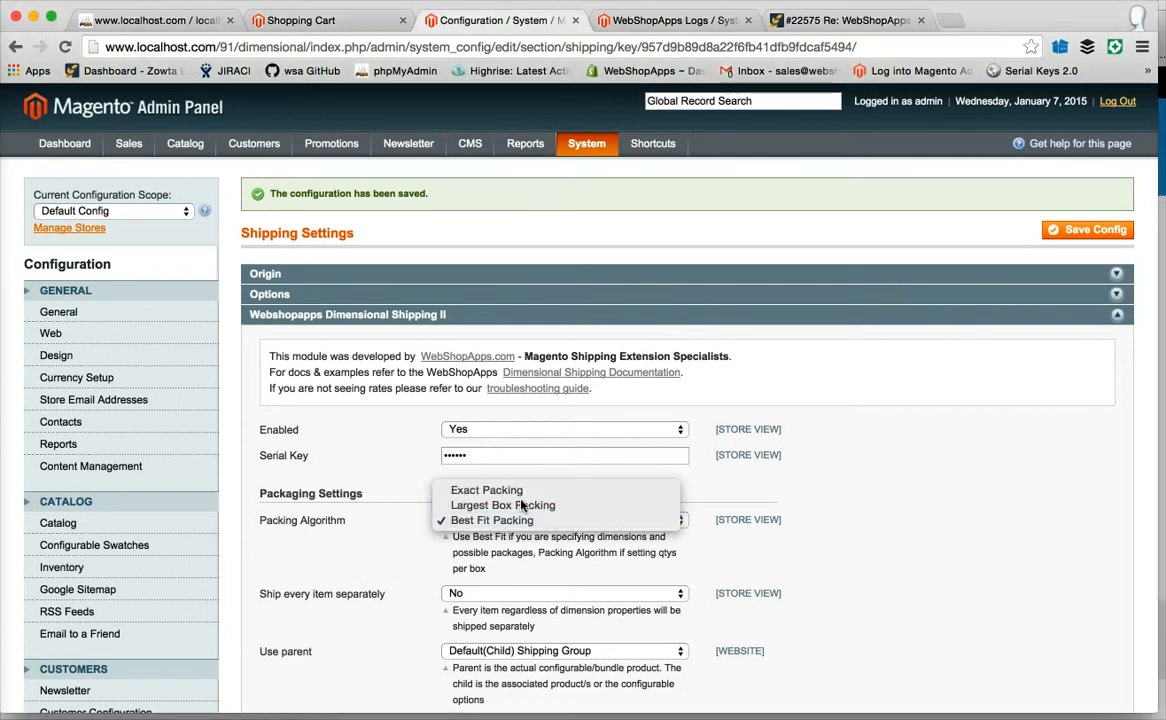
pyautogui.click(502, 504)
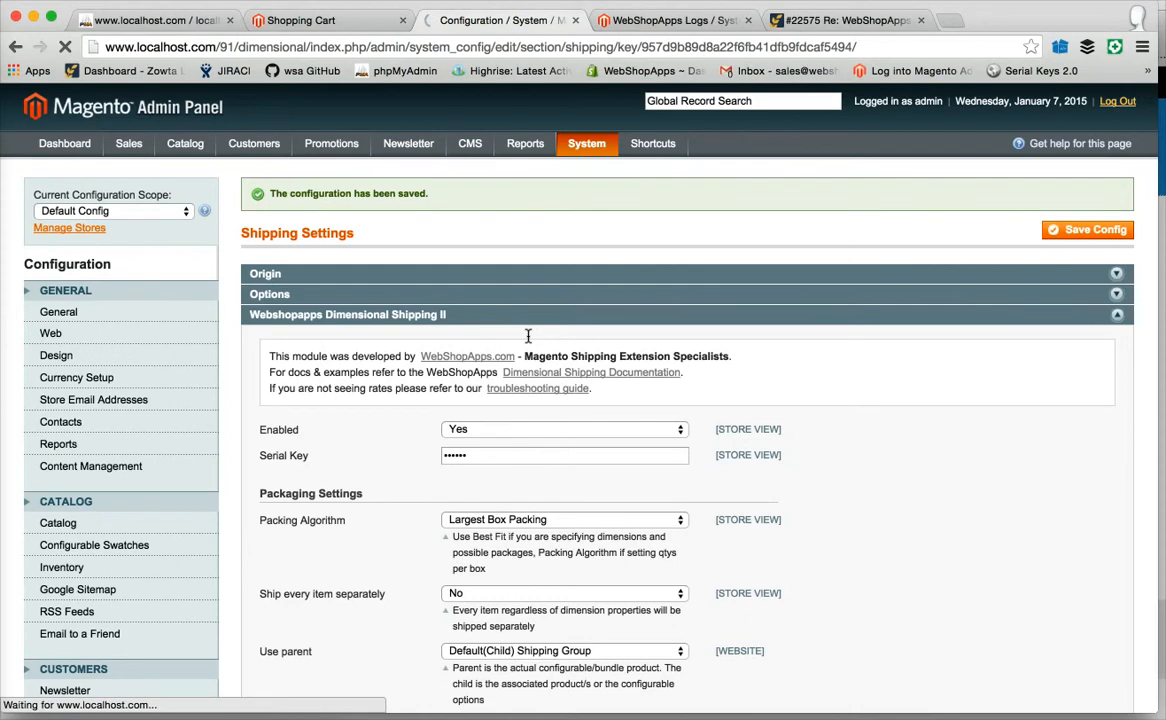
pyautogui.click(304, 20)
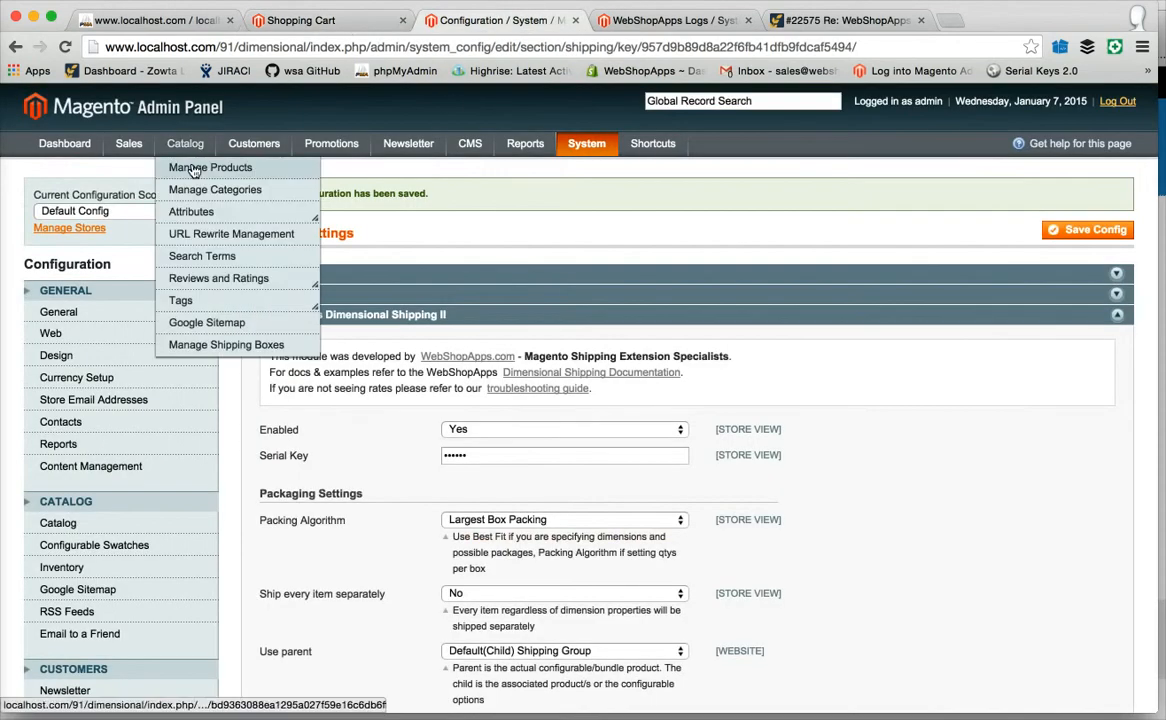
# Save Designer Red Chair with SMALL and LARGE packing boxes, then view the empty storefront cart.
pyautogui.click(208, 168)
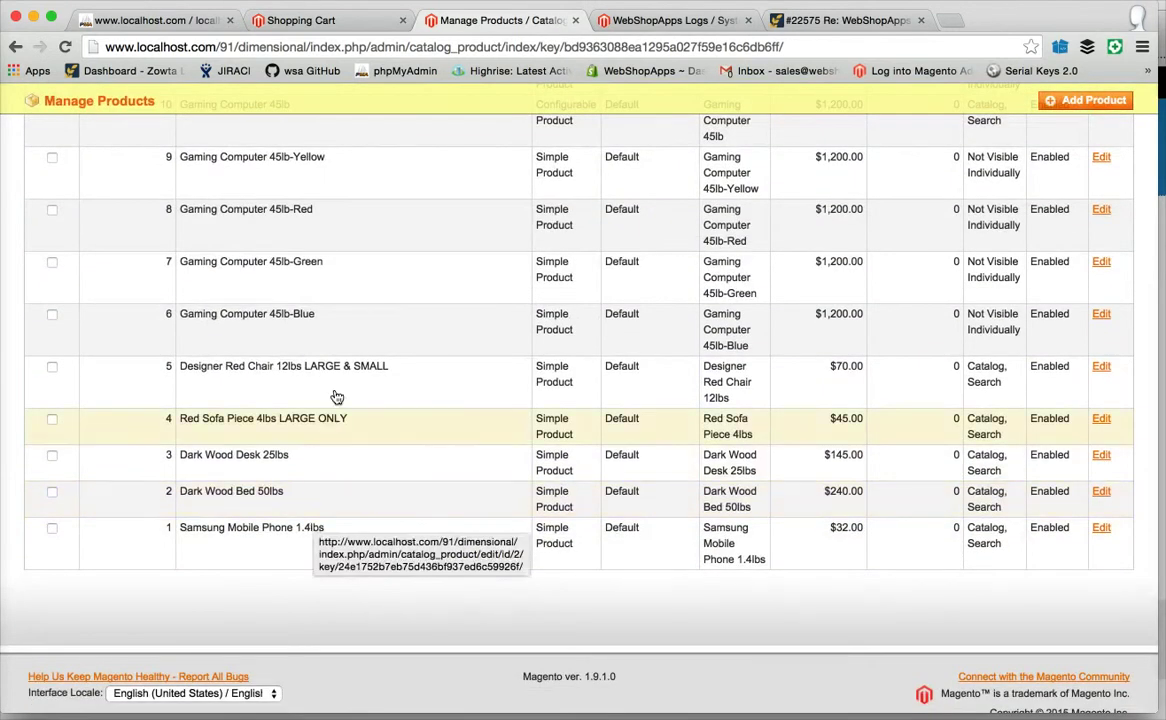
pyautogui.click(284, 366)
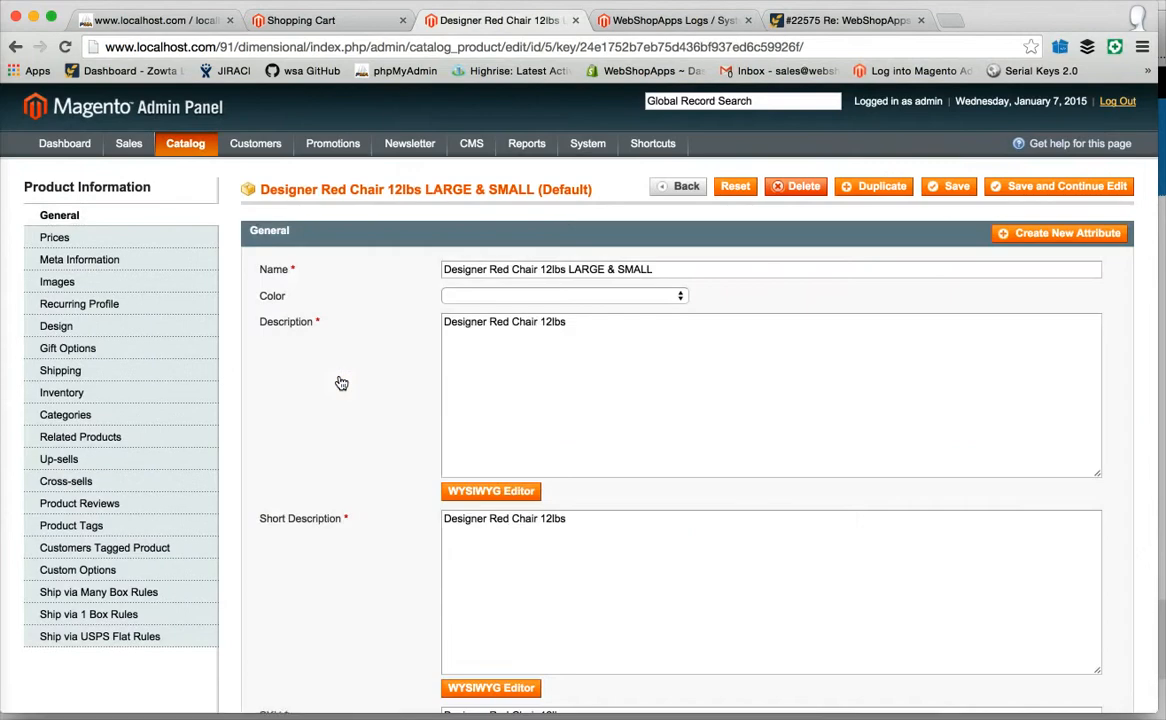
pyautogui.click(60, 370)
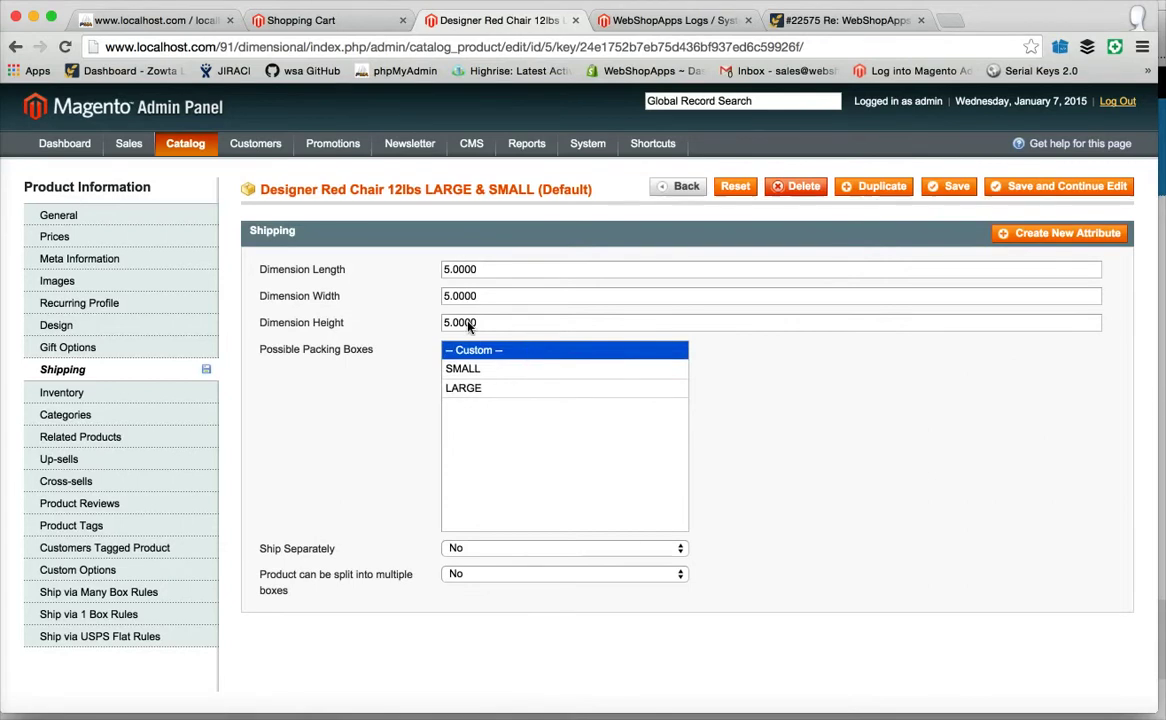
pyautogui.click(1064, 186)
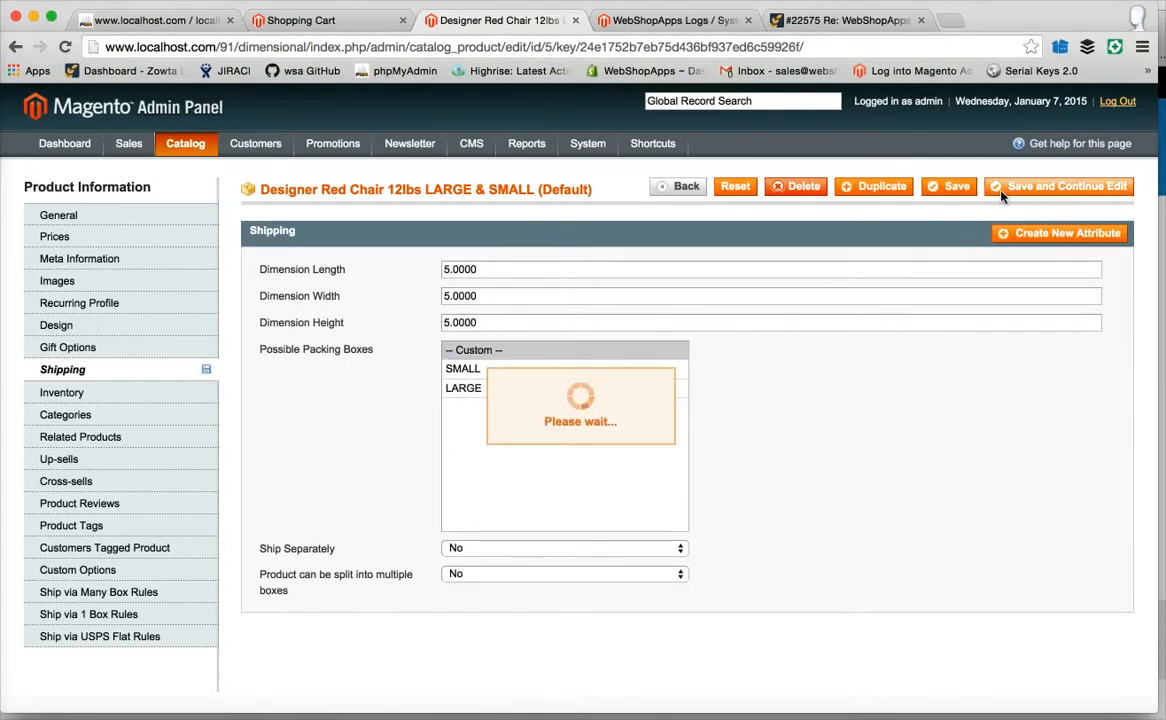
pyautogui.click(300, 20)
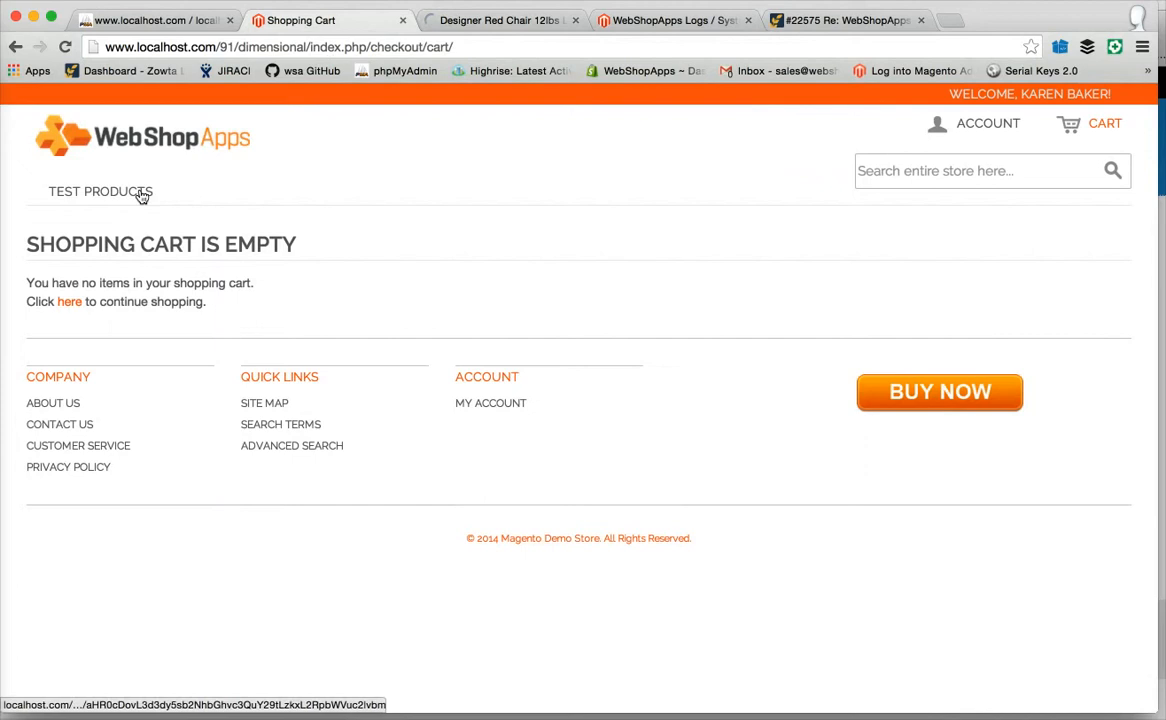
# Add the Designer Red Chair from Test Products to the cart.
pyautogui.click(100, 192)
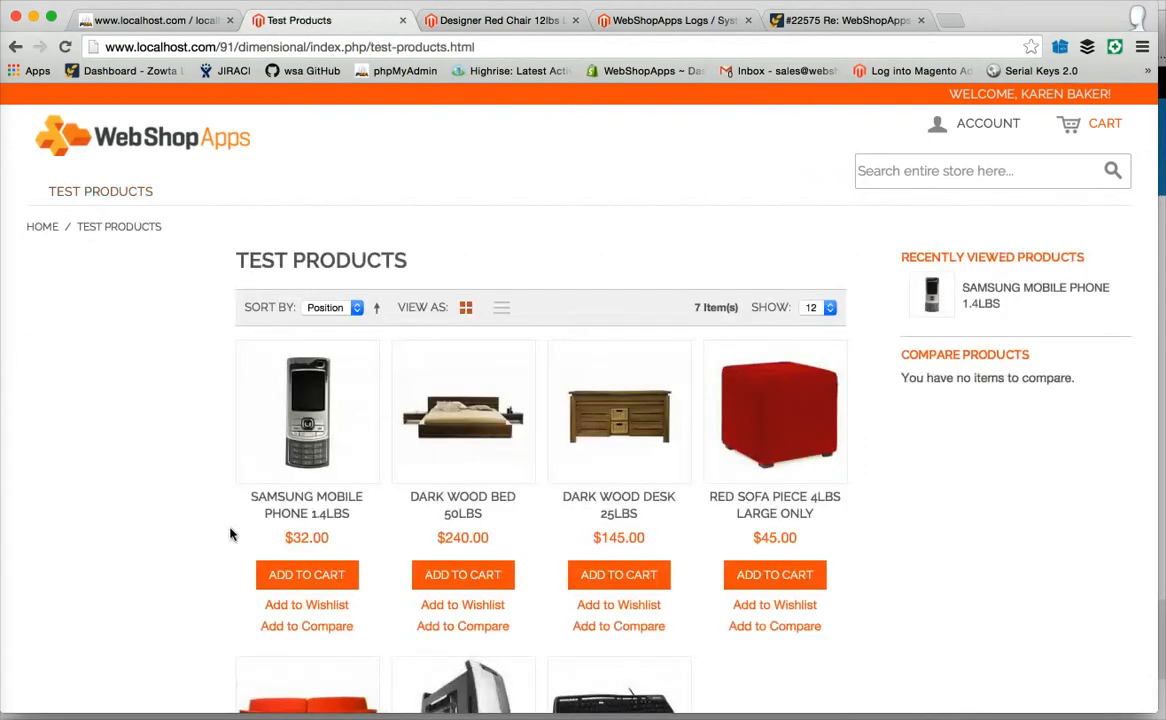
pyautogui.scroll(-3)
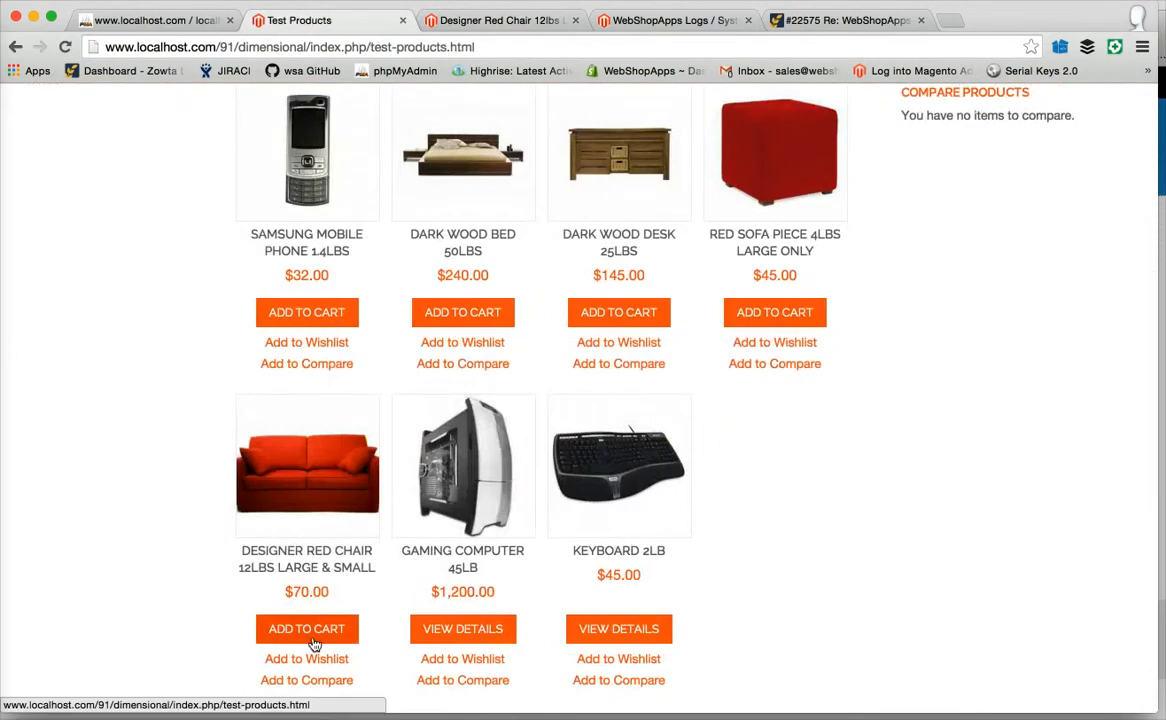
pyautogui.click(306, 628)
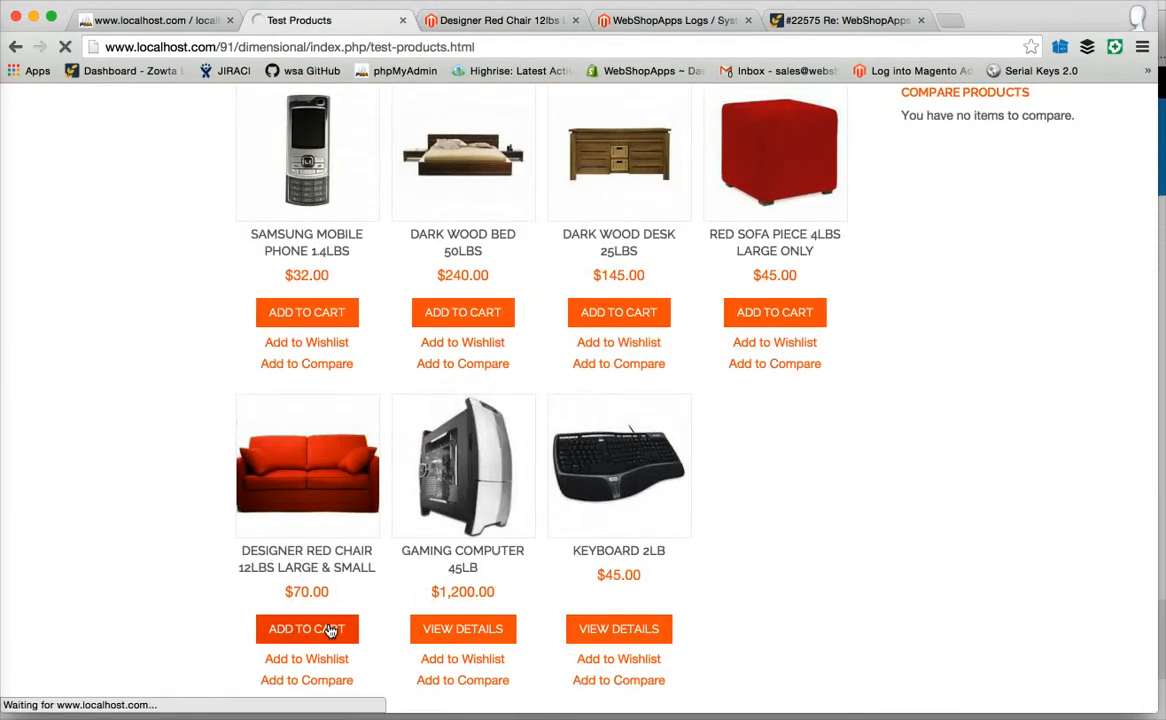
pyautogui.click(306, 628)
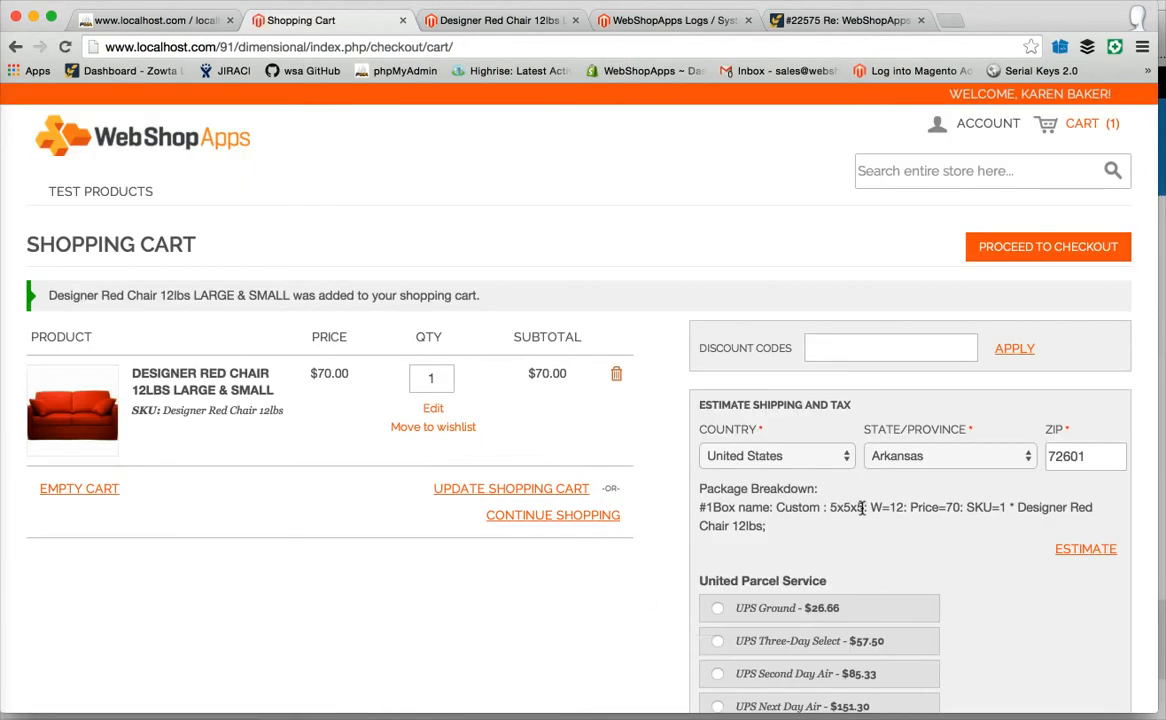
# Update the red chair's cart quantity to 10.
pyautogui.click(432, 378)
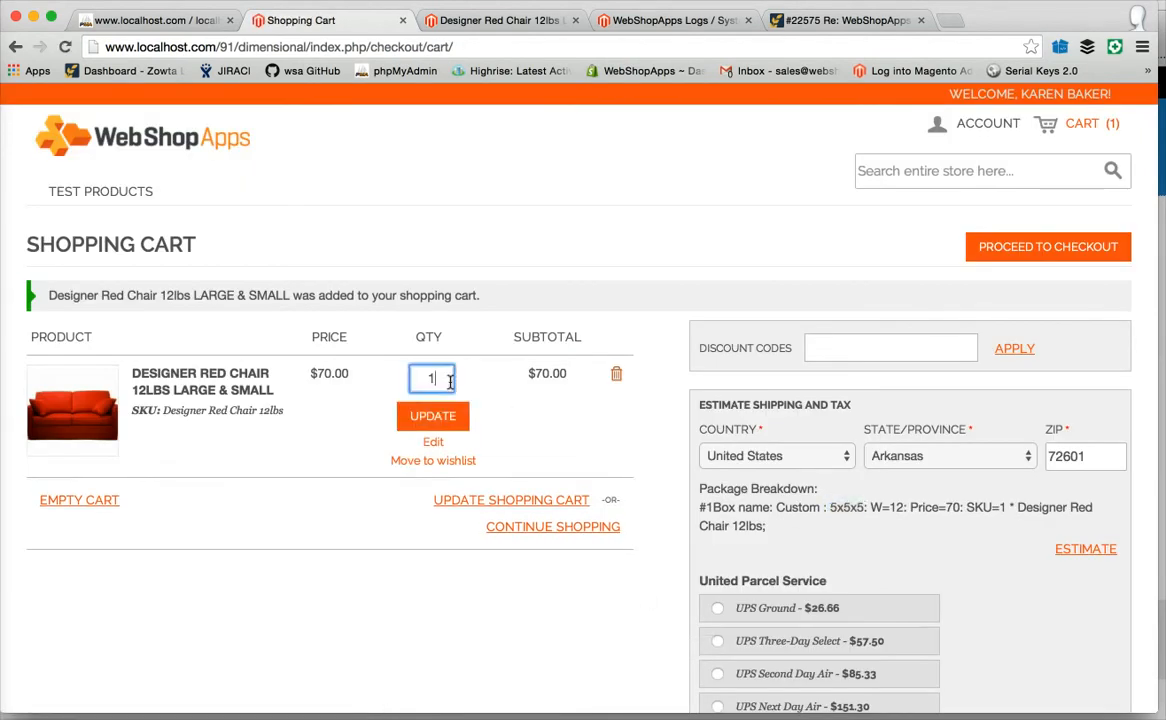
pyautogui.click(432, 416)
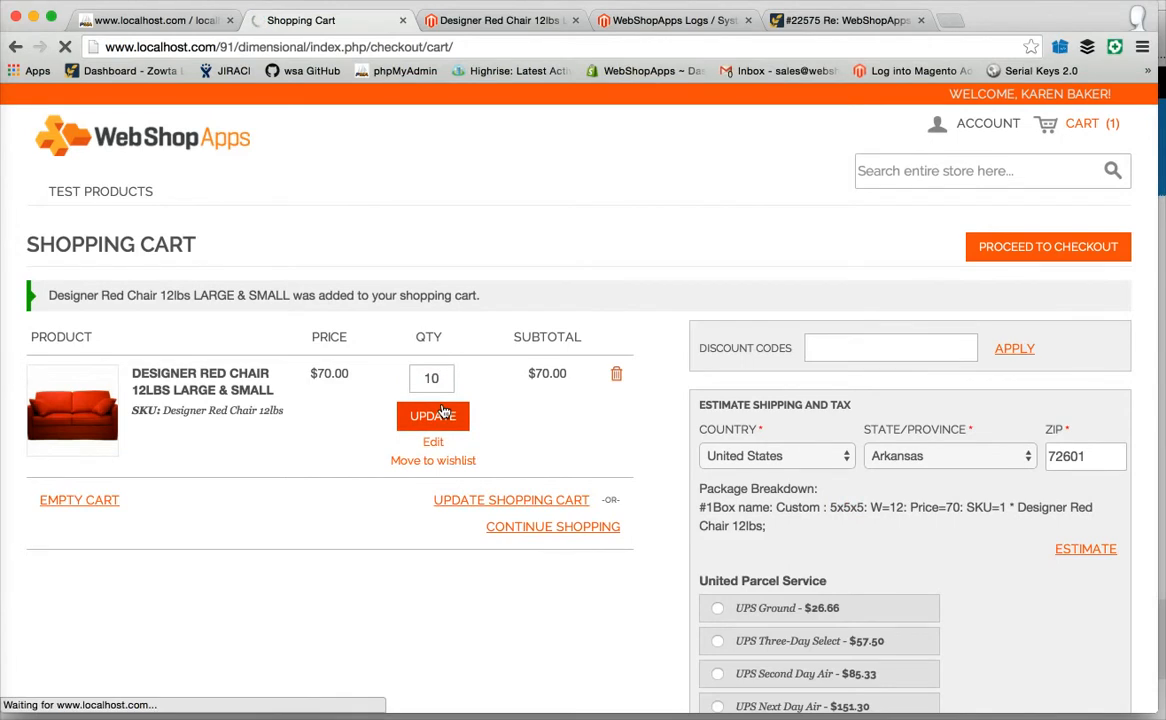
pyautogui.click(432, 414)
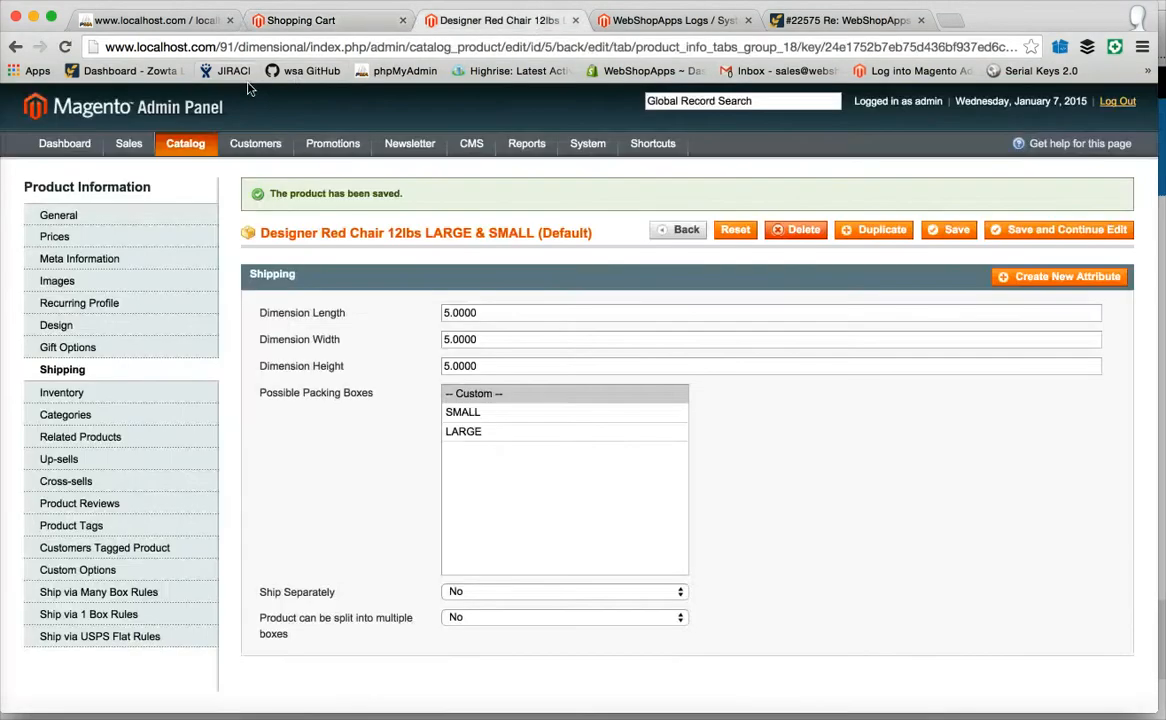
# View the shipping box manager listing LARGE 30x30x40 and SMALL 10x10x10, then return to the product list.
pyautogui.click(184, 144)
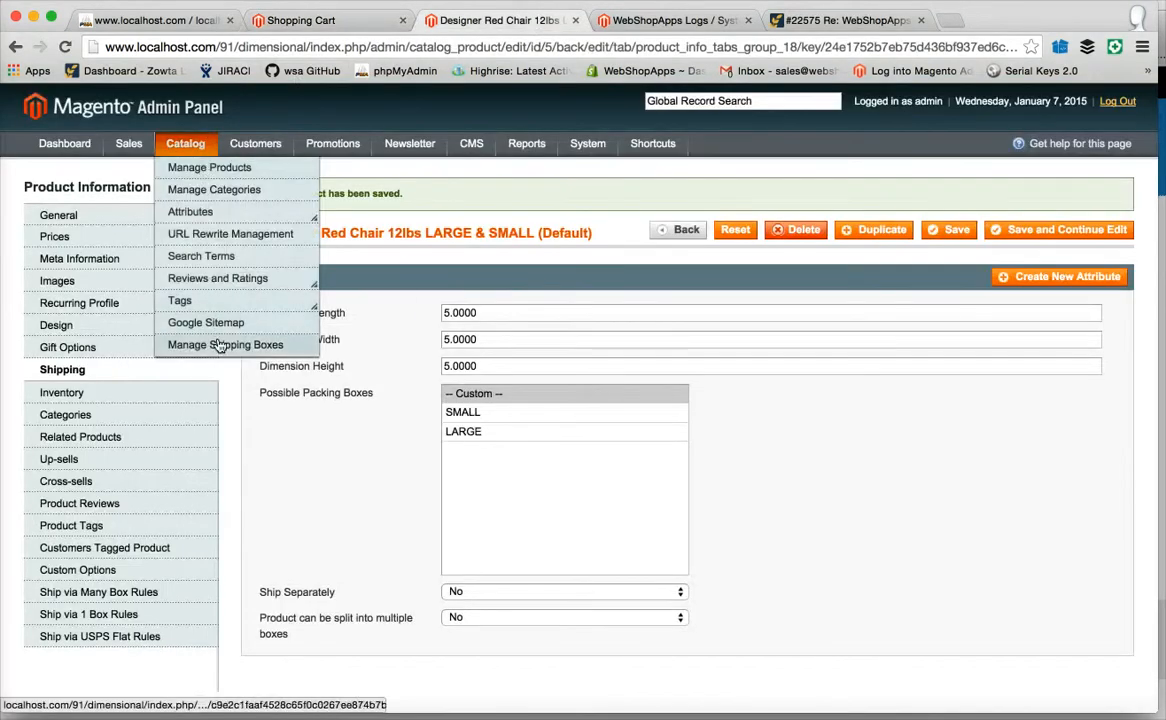
pyautogui.click(224, 344)
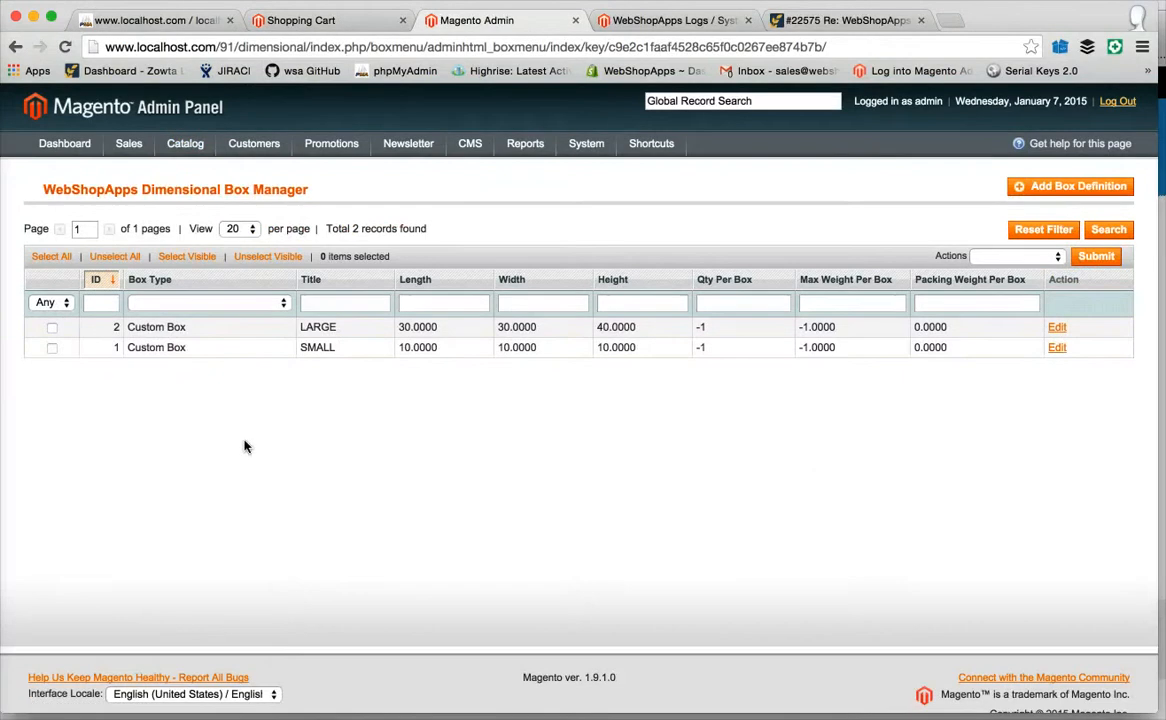
pyautogui.moveTo(360, 348)
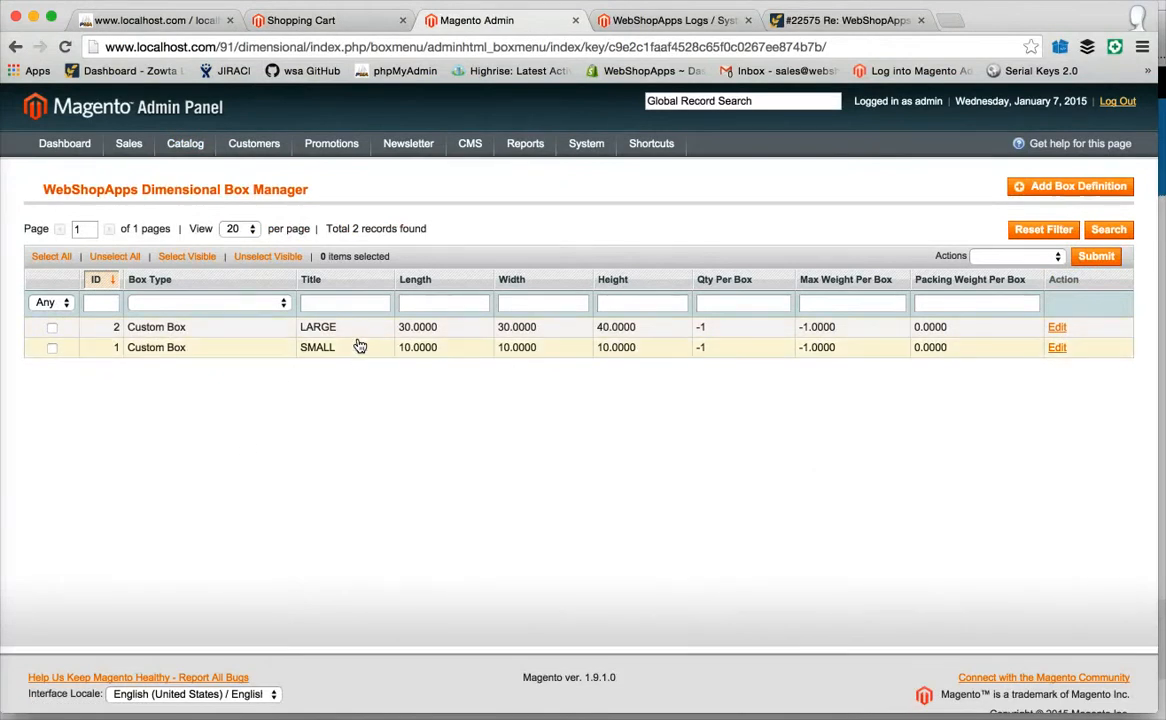
pyautogui.moveTo(360, 352)
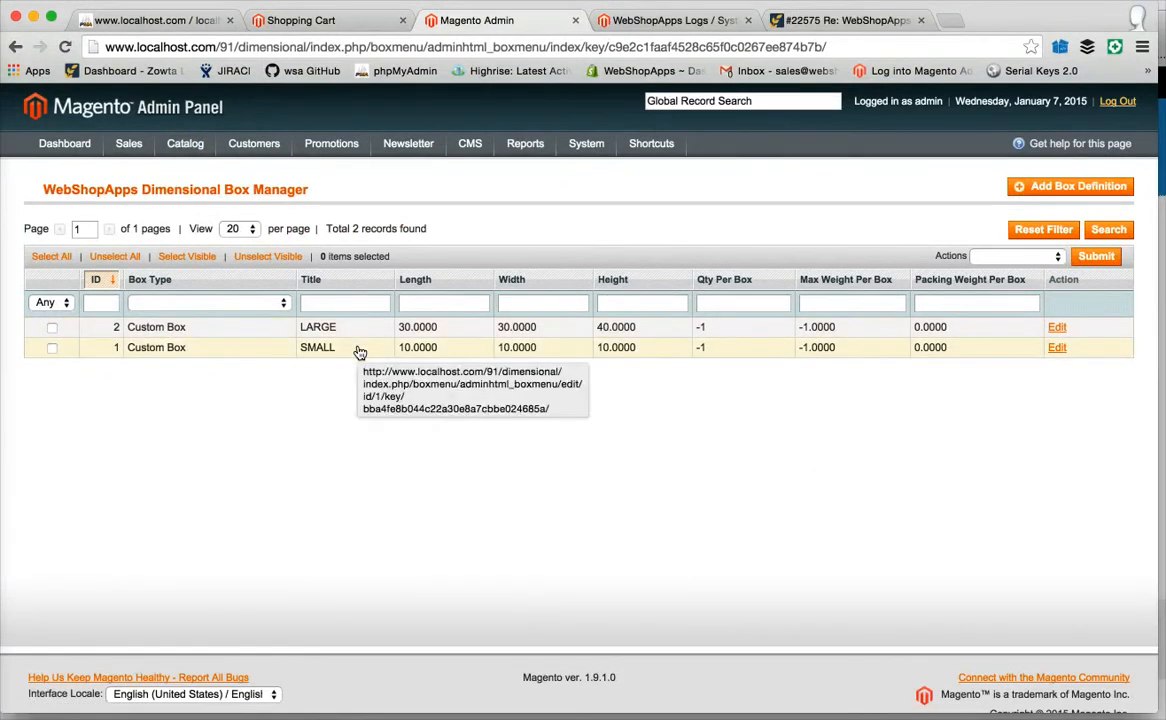
pyautogui.click(184, 144)
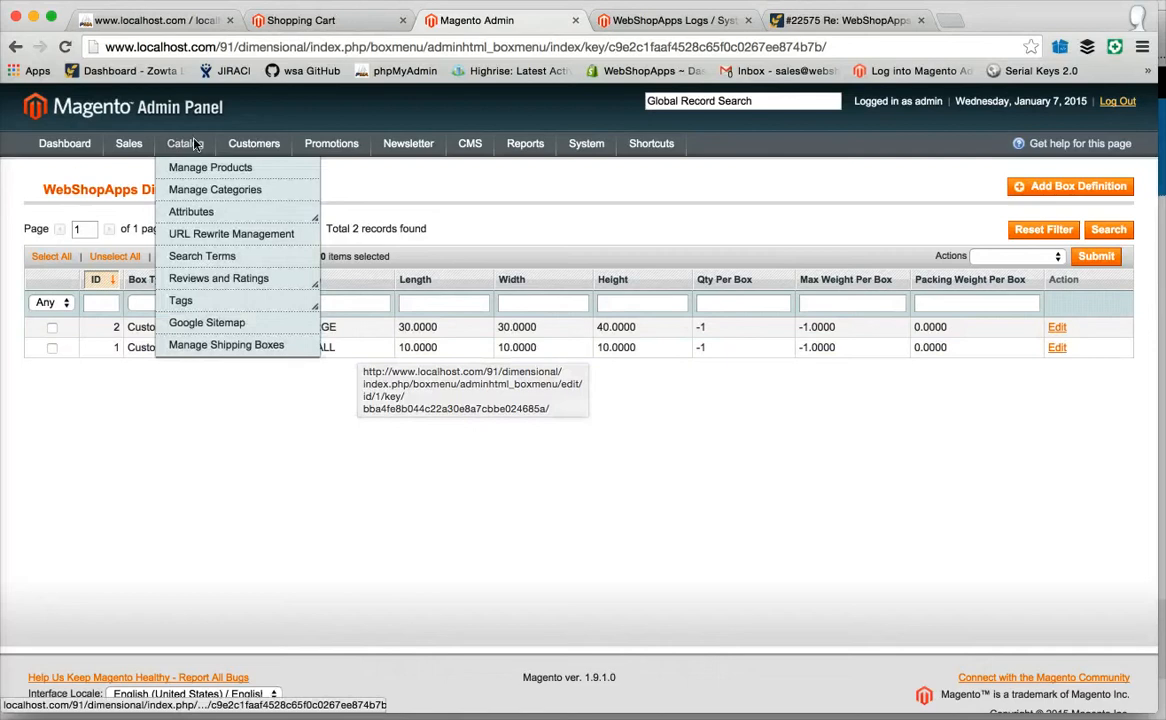
pyautogui.click(208, 168)
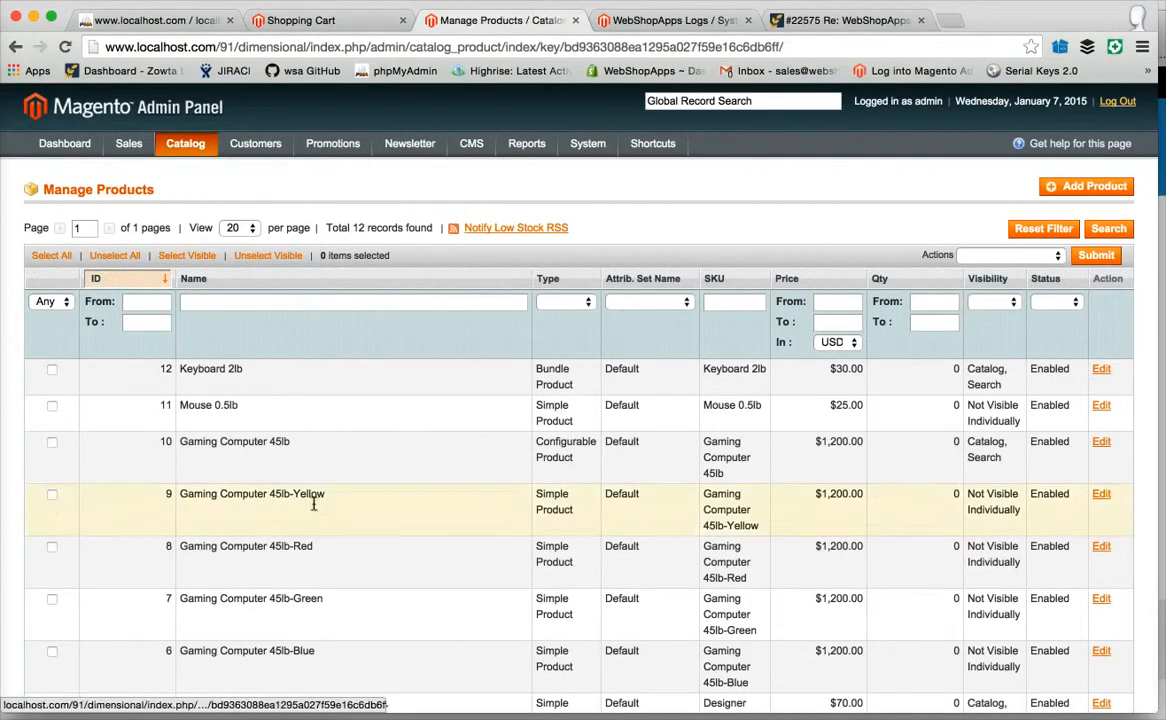
# Give Dark Wood Bed 50lbs shipping dimensions Length 10, Width 12, Height 12 and save.
pyautogui.scroll(-3)
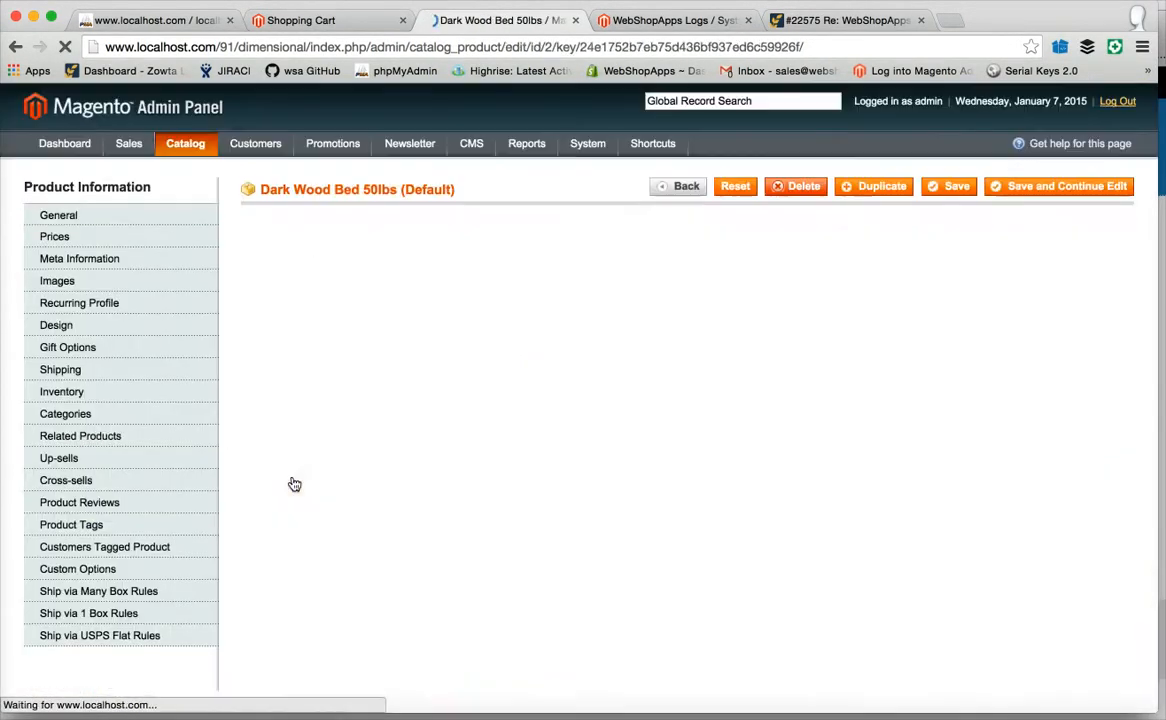
pyautogui.click(60, 368)
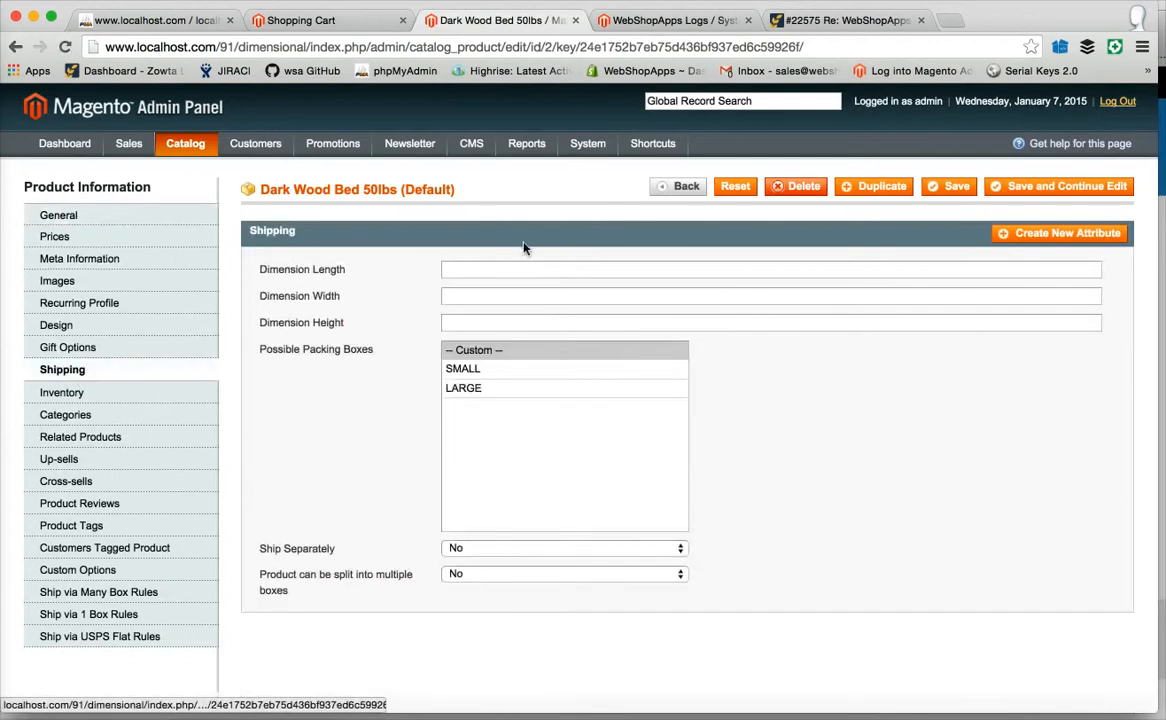
pyautogui.write('10')
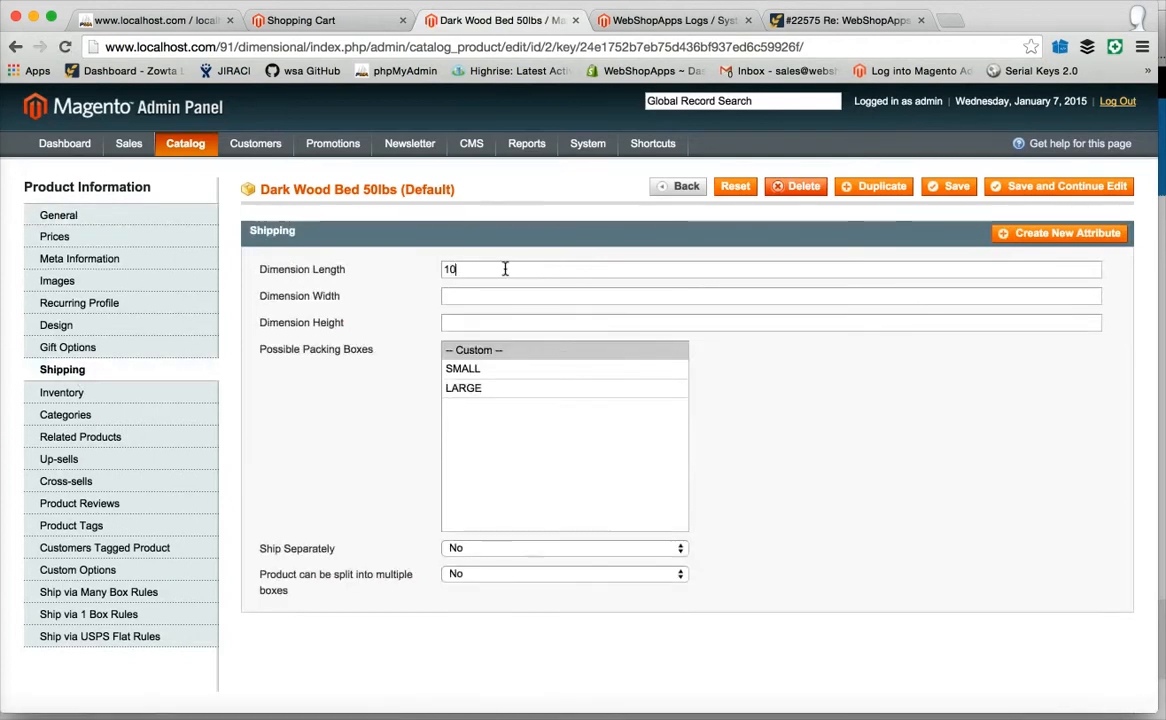
pyautogui.write('12')
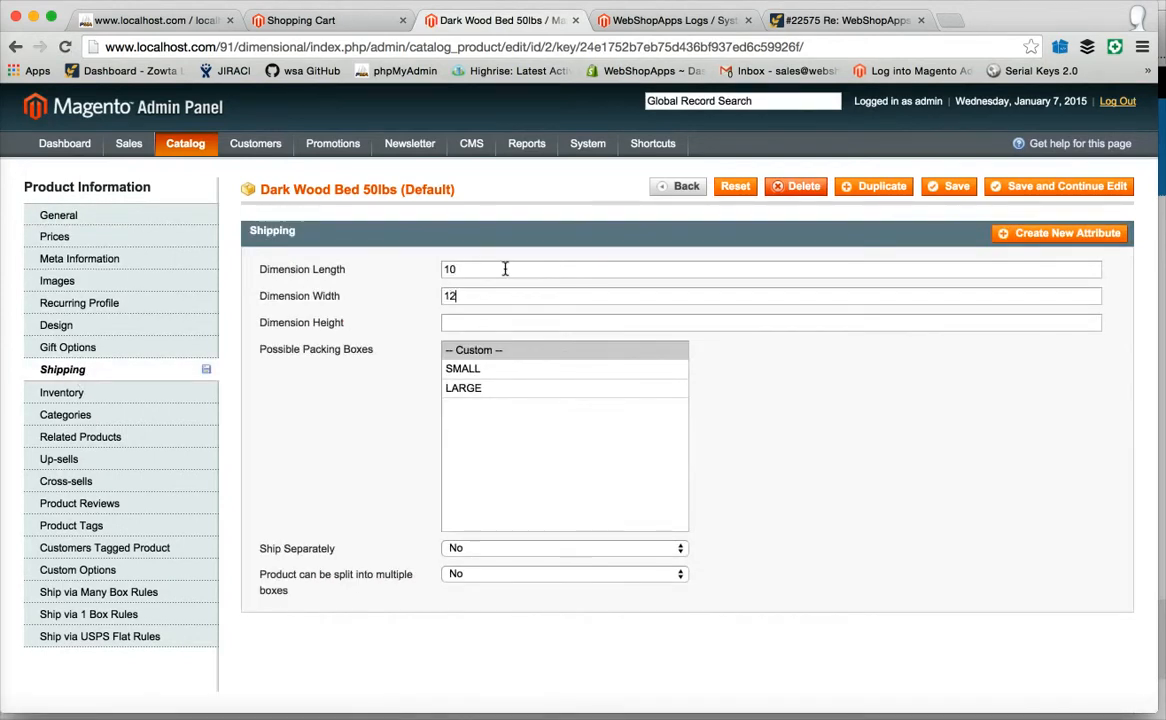
pyautogui.write('12')
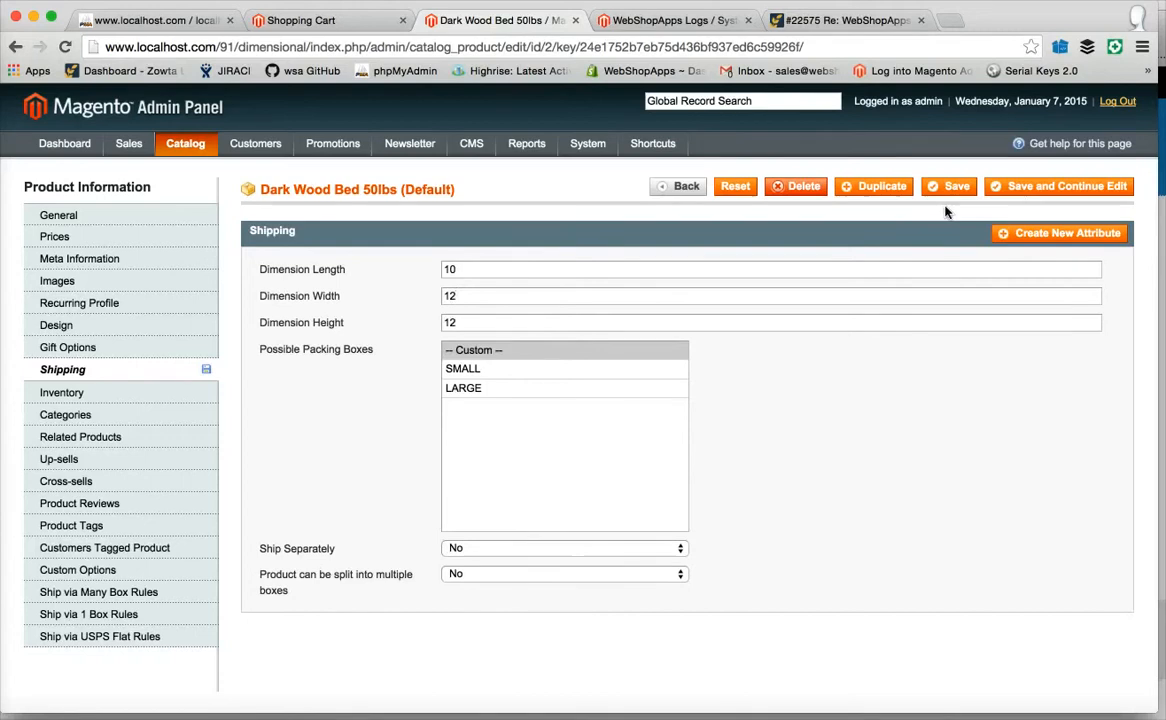
pyautogui.click(300, 20)
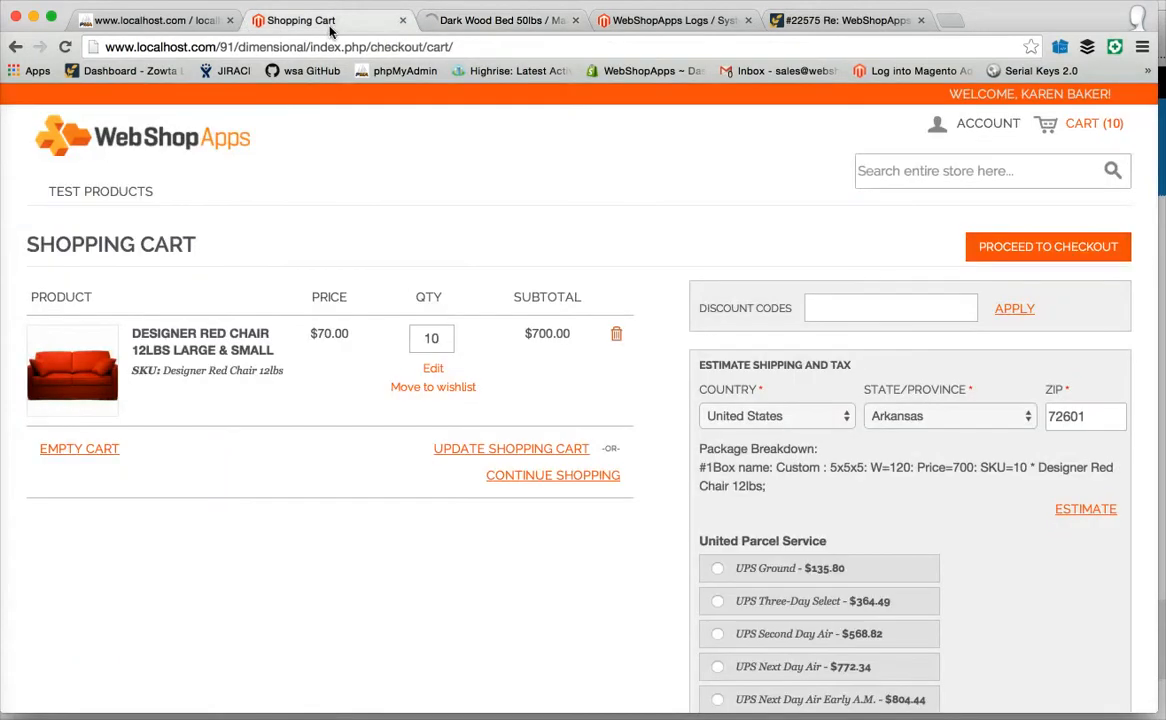
# Add Dark Wood Bed 50lbs to the cart at quantity 3, then return to the admin product.
pyautogui.click(100, 192)
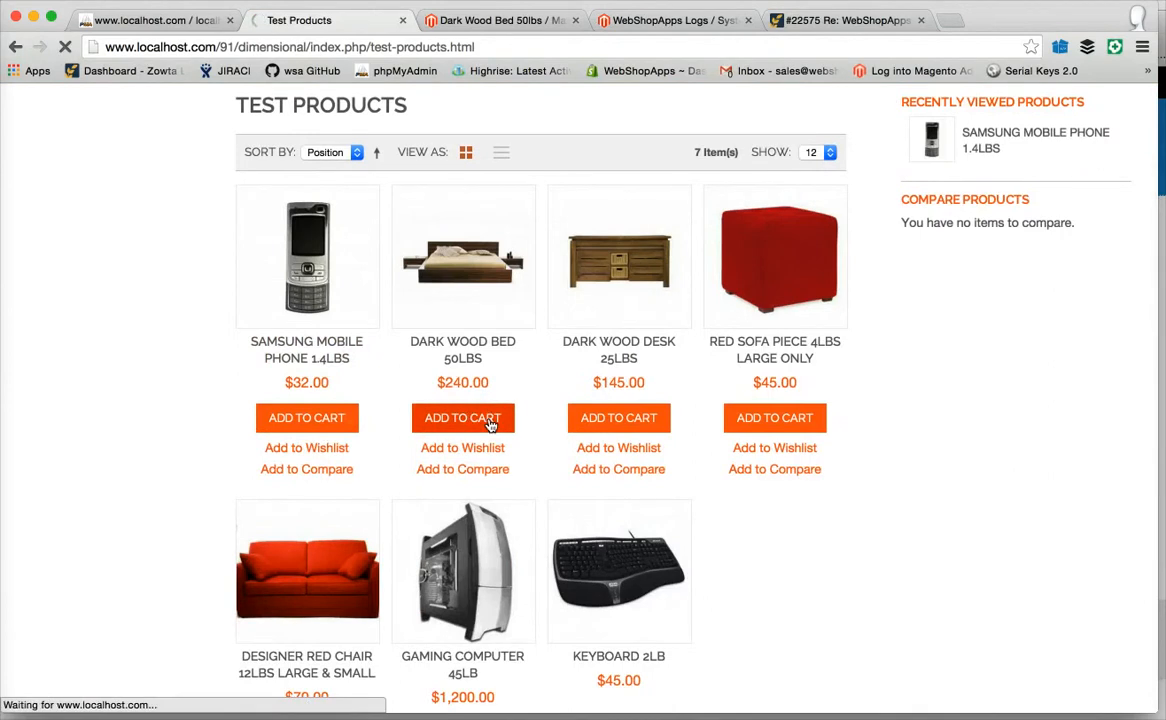
pyautogui.click(462, 418)
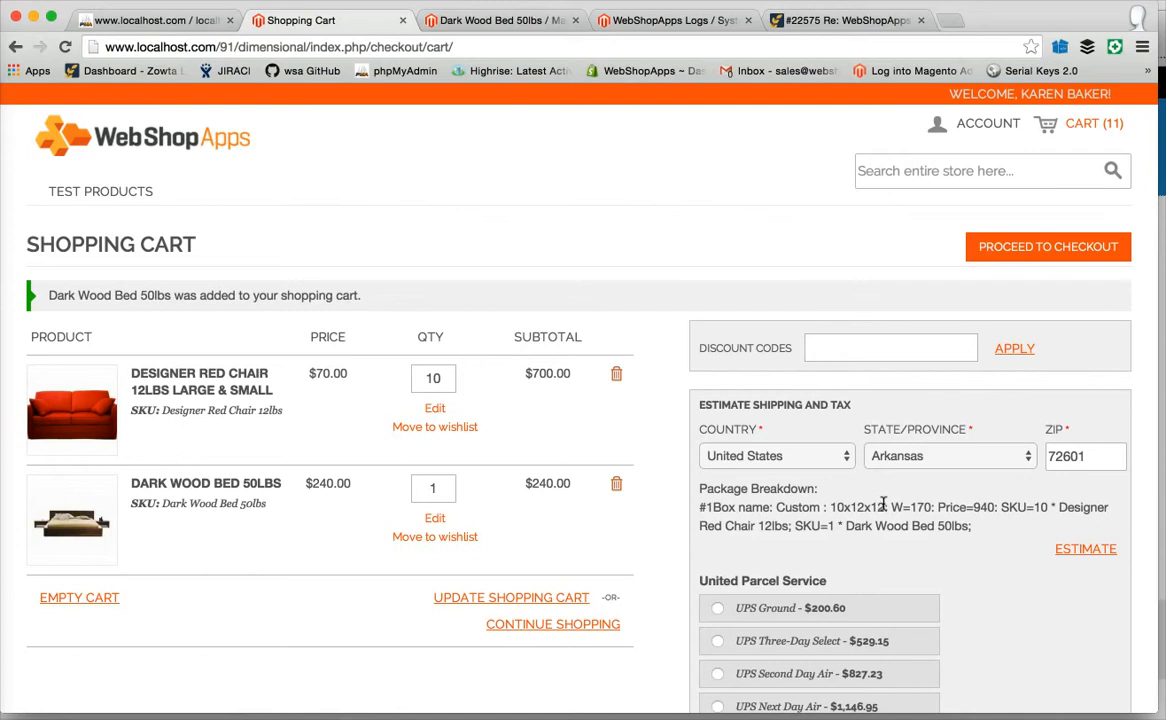
pyautogui.doubleClick(860, 508)
pyautogui.write('3')
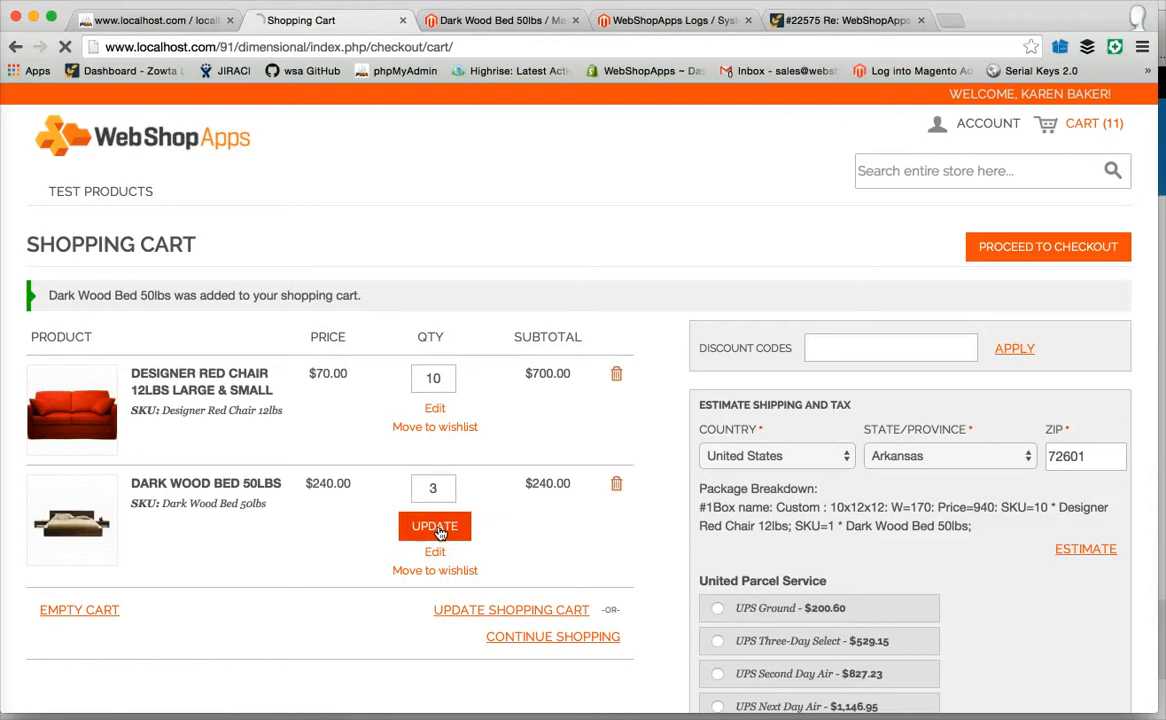
pyautogui.click(434, 524)
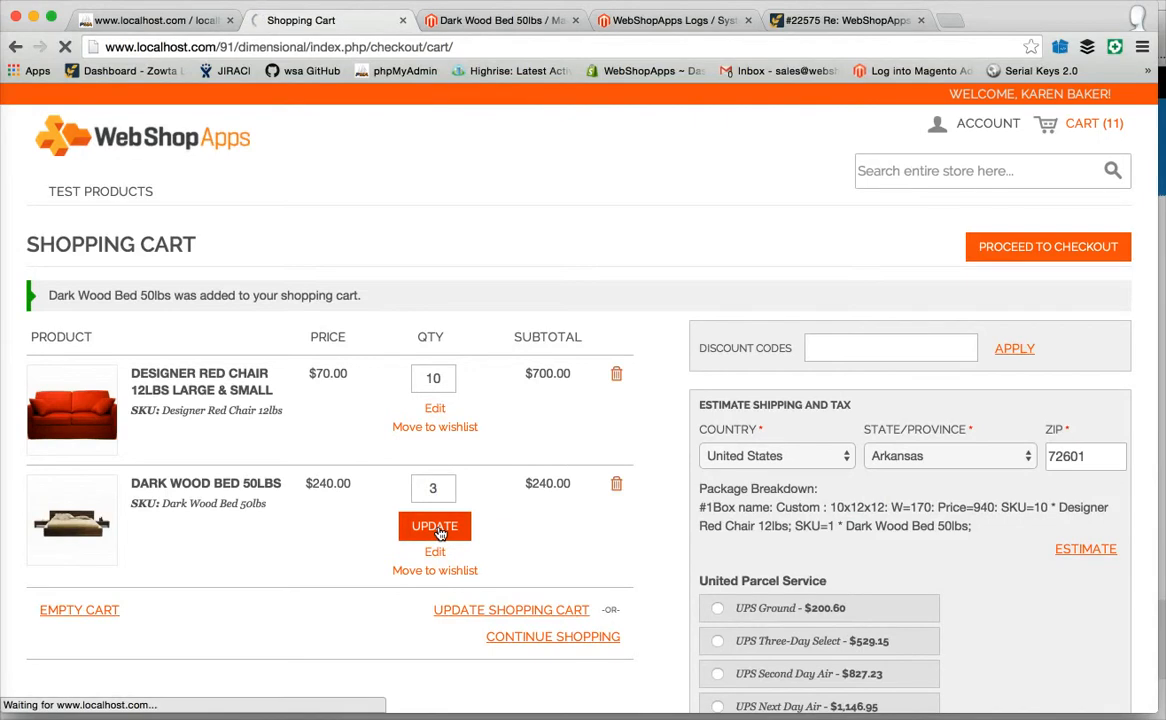
pyautogui.click(434, 524)
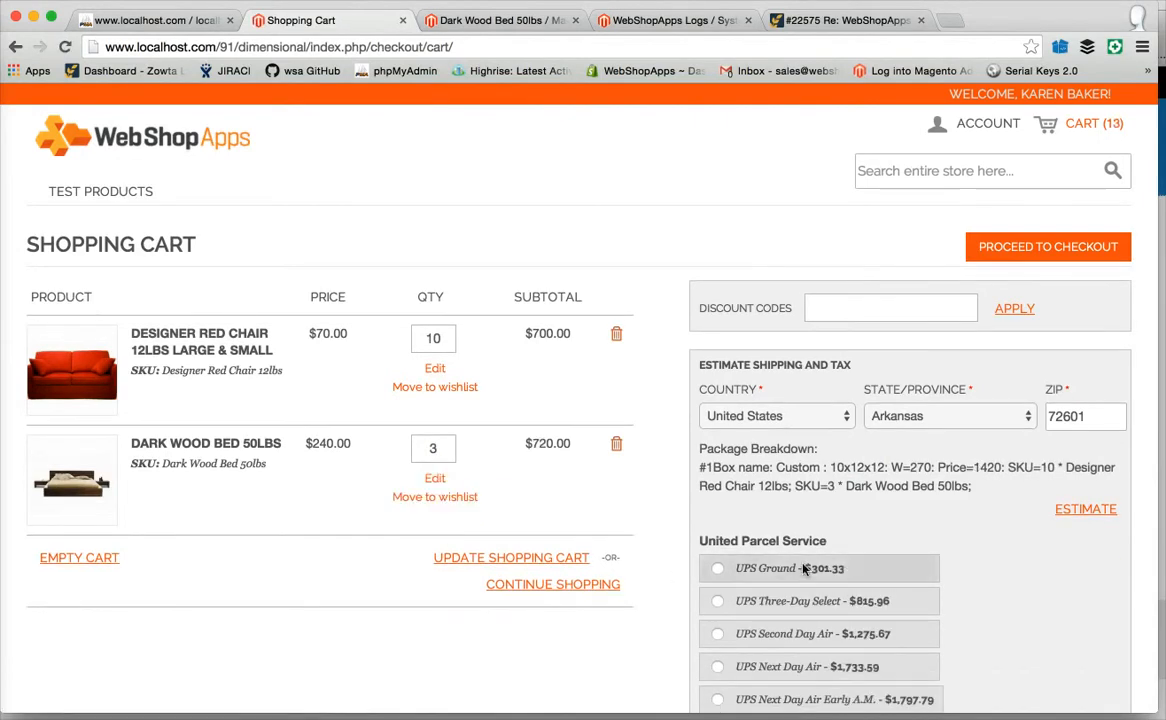
pyautogui.moveTo(792, 570)
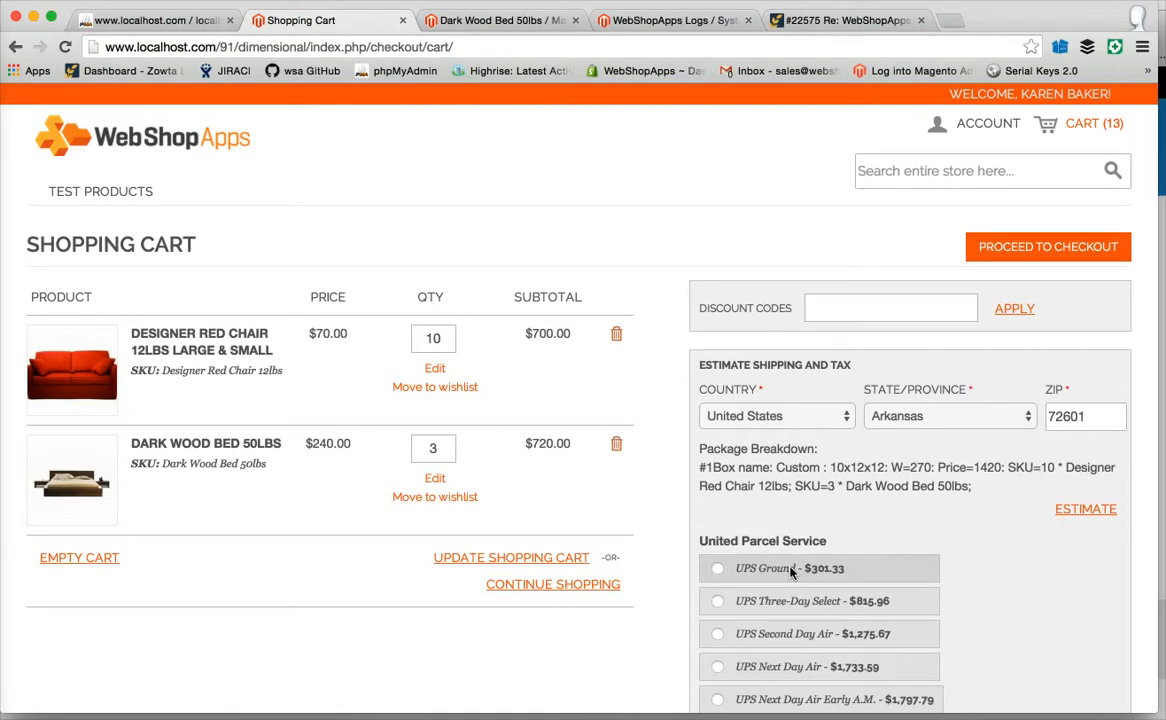
pyautogui.moveTo(460, 530)
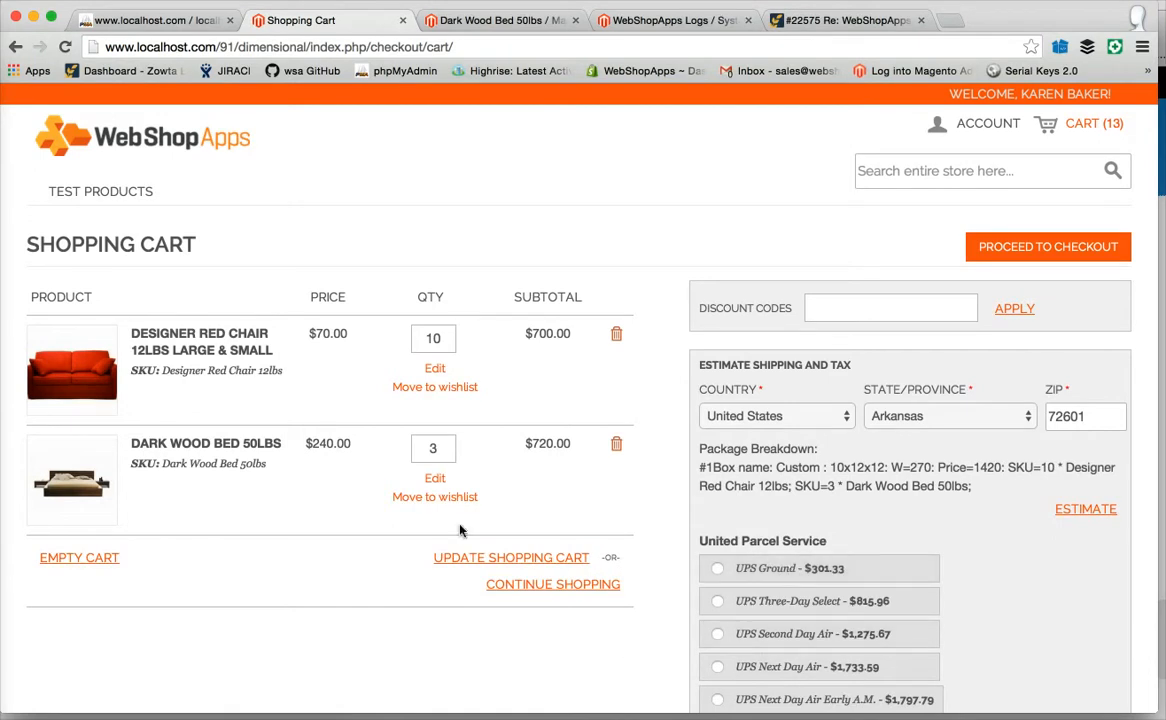
pyautogui.moveTo(450, 124)
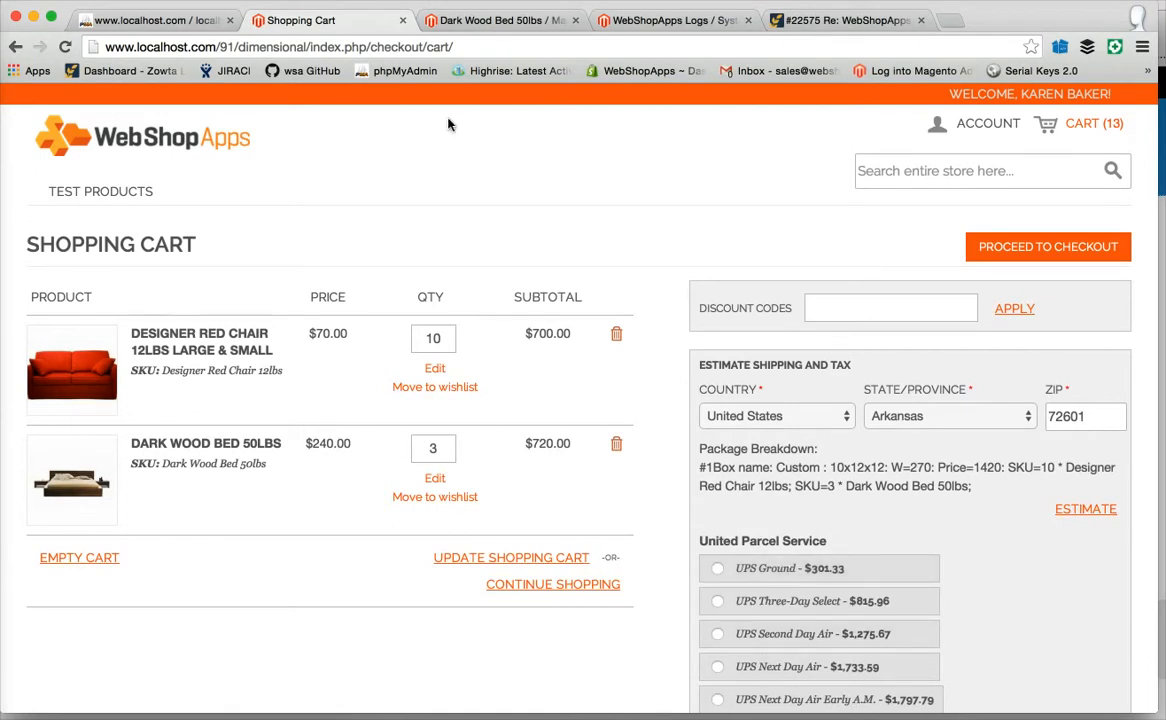
pyautogui.click(510, 20)
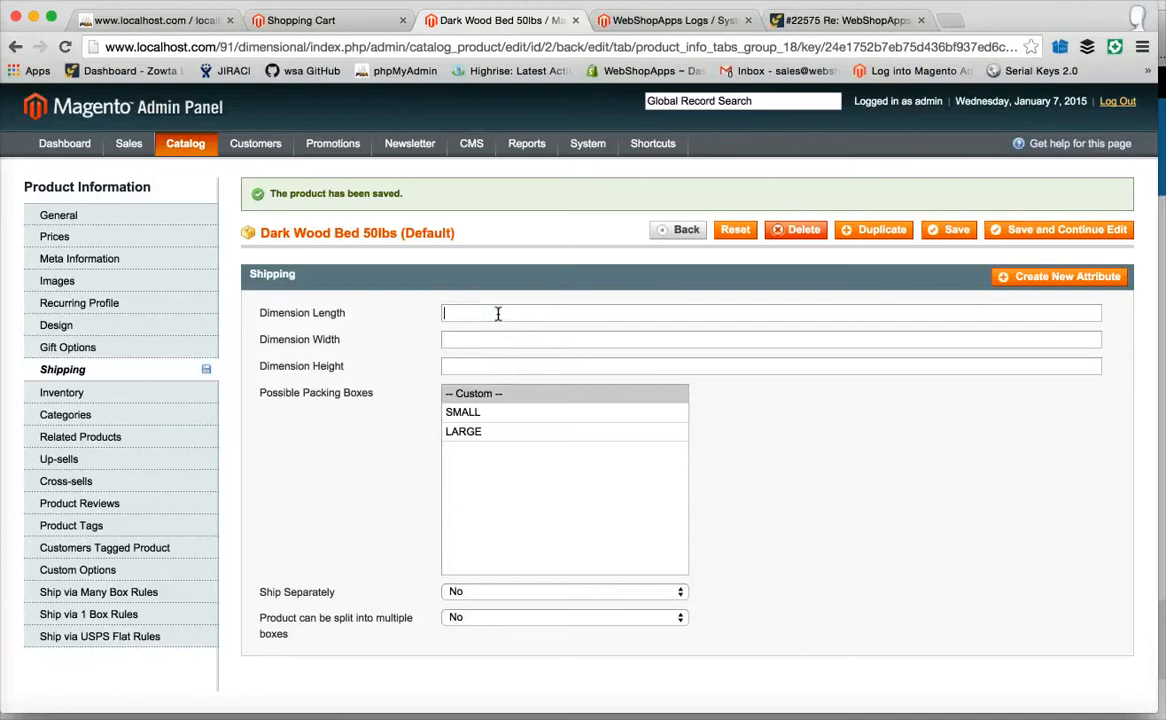
# Assign the bed only the LARGE box, then bring up Designer Red Chair's shipping settings.
pyautogui.click(464, 432)
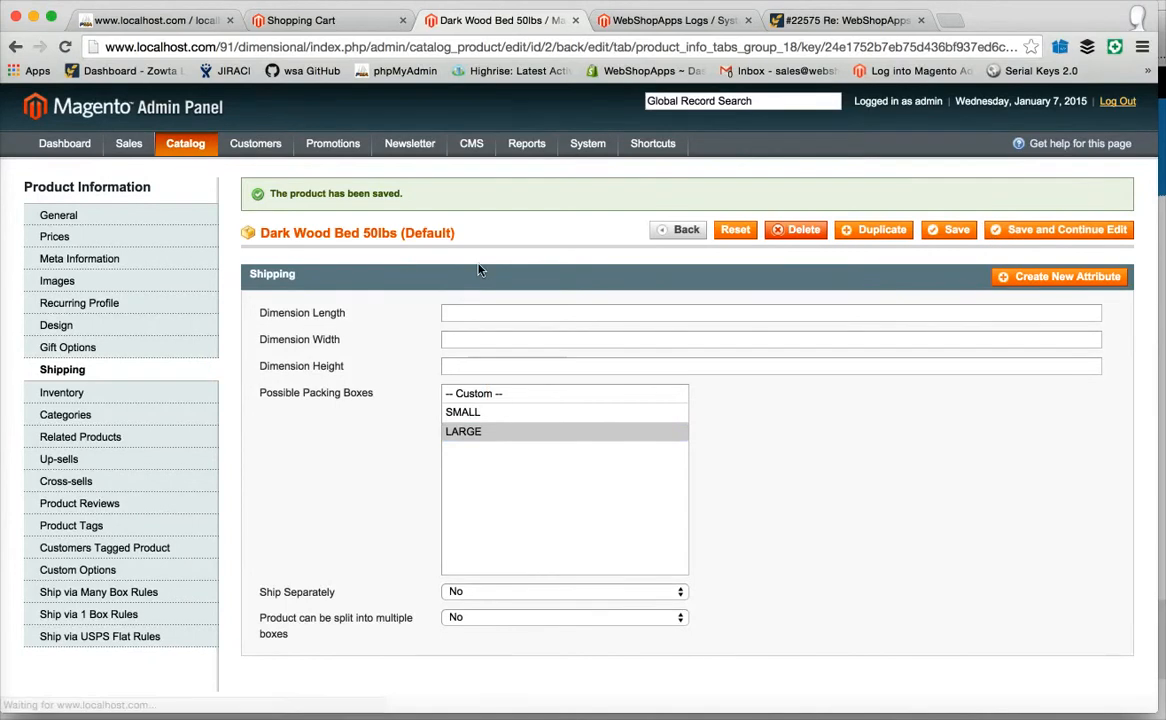
pyautogui.click(184, 144)
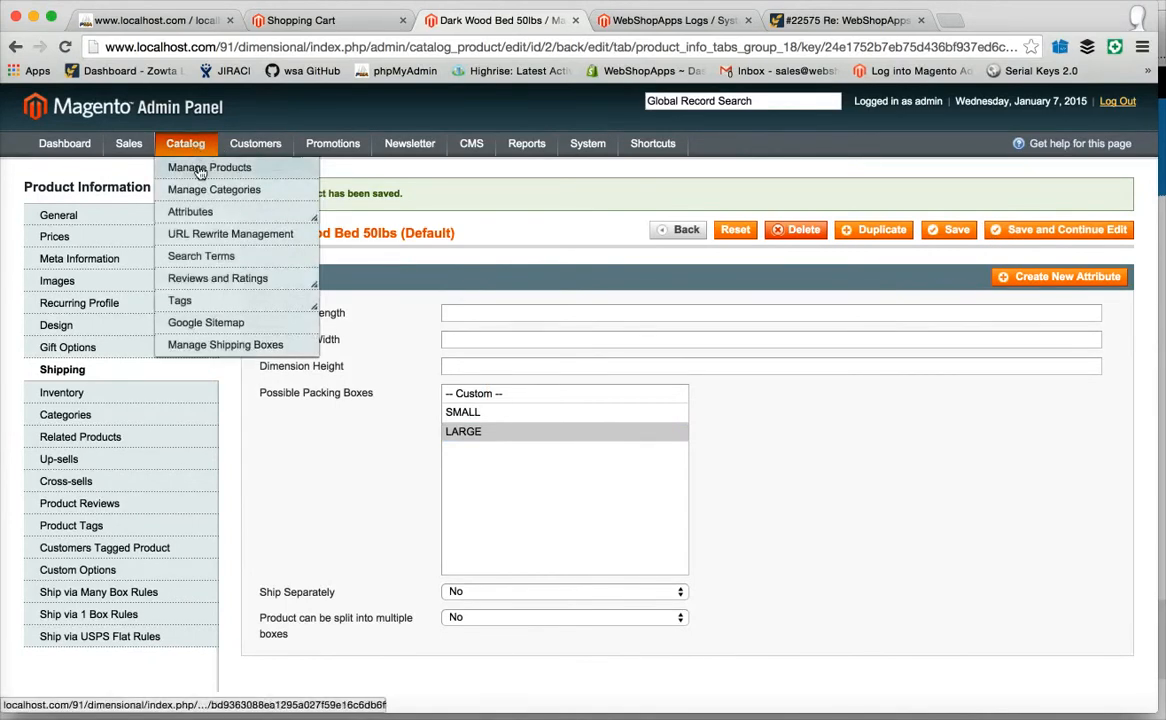
pyautogui.click(208, 168)
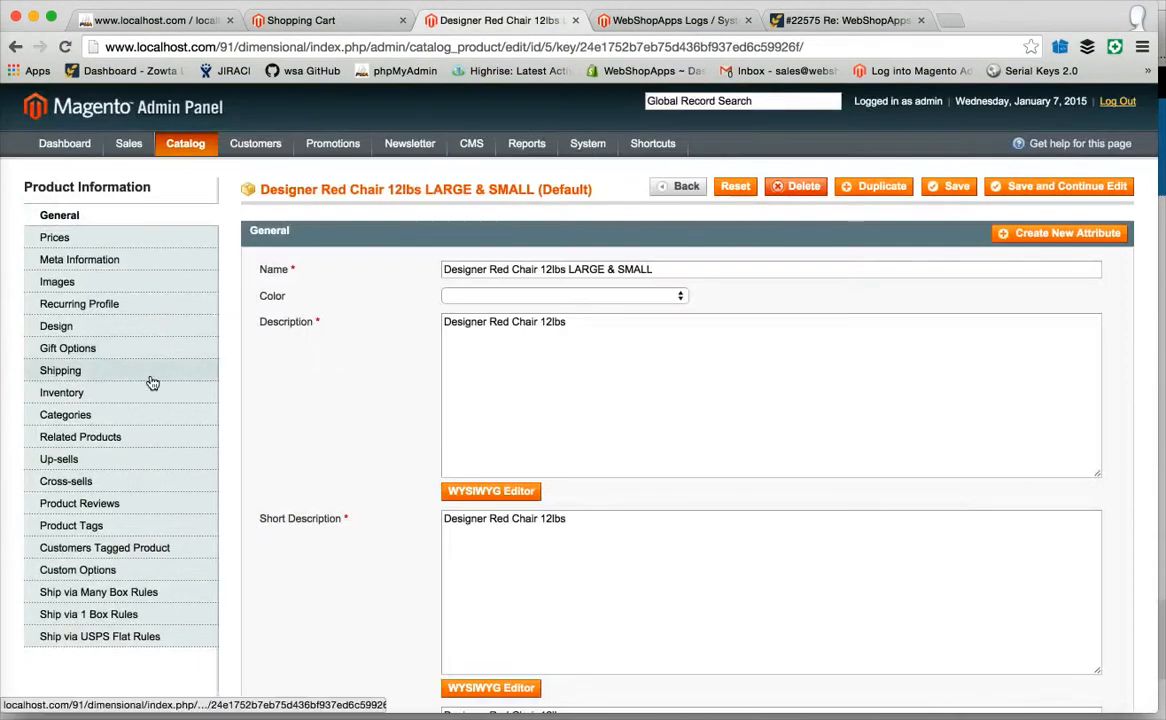
pyautogui.click(60, 370)
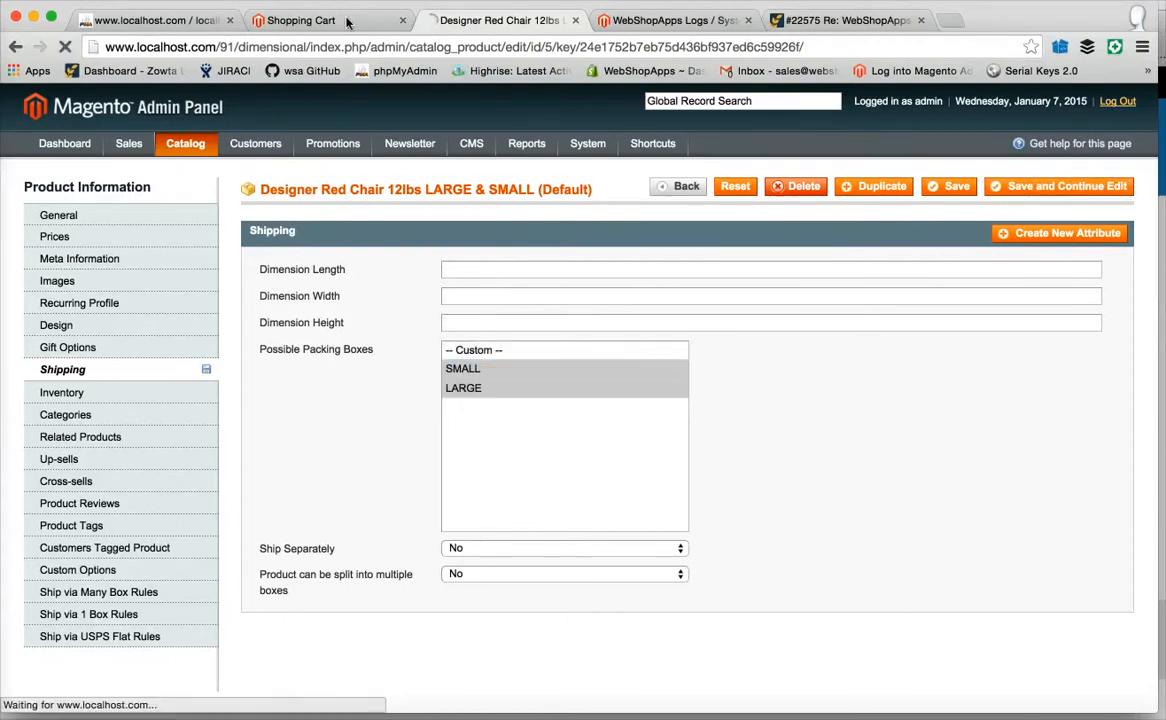
# Remove the Dark Wood Bed from the storefront cart.
pyautogui.click(300, 20)
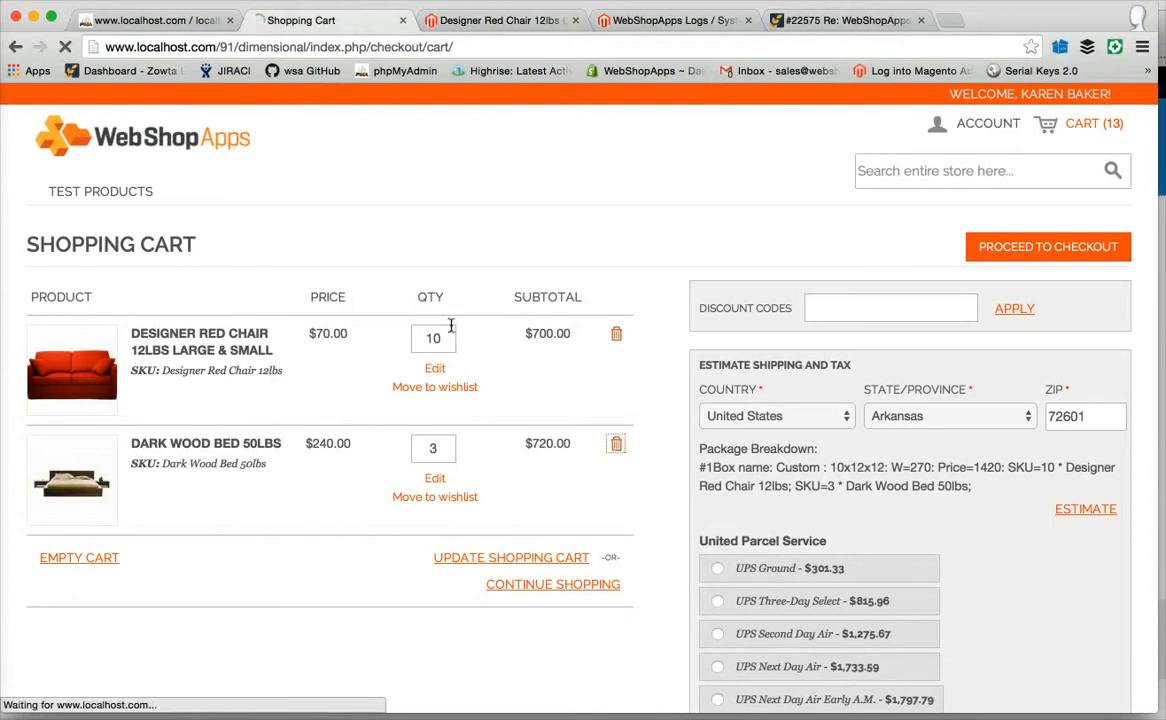
pyautogui.moveTo(540, 400)
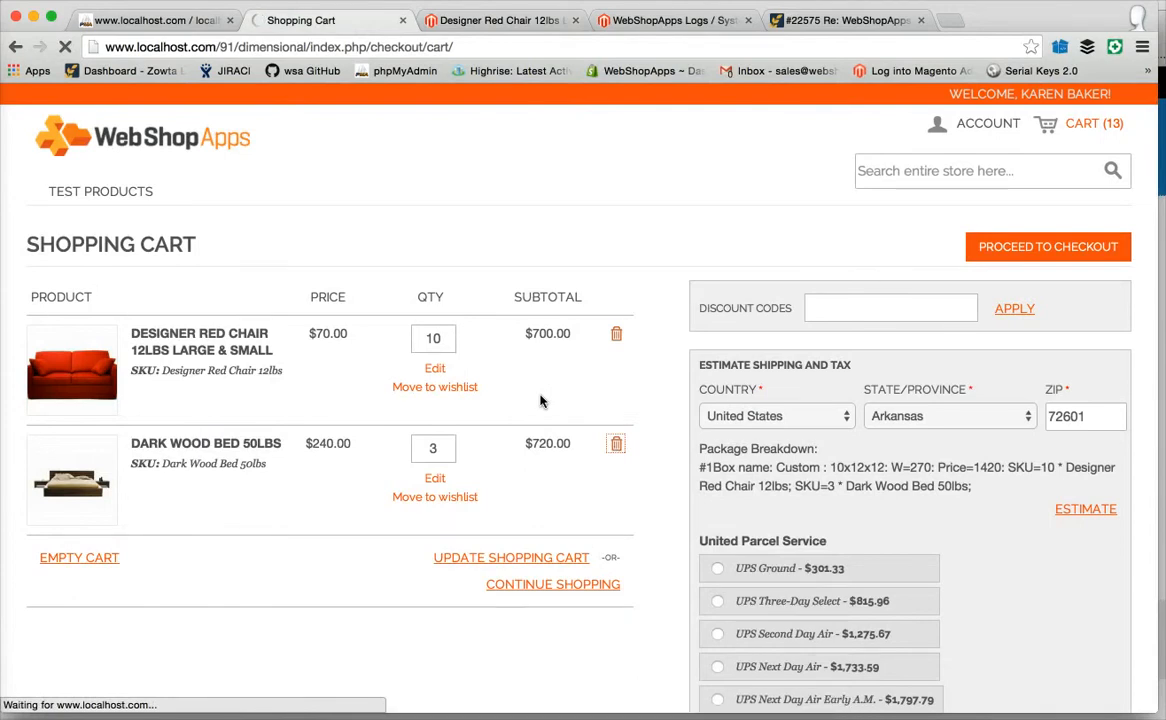
pyautogui.click(616, 444)
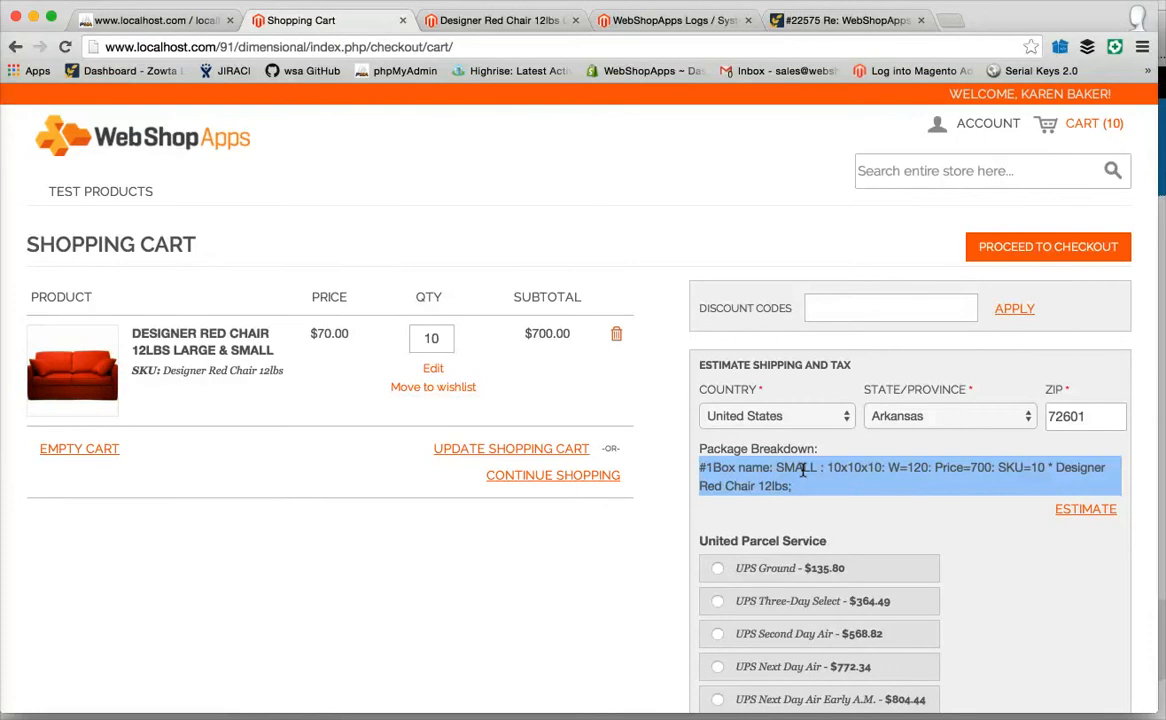
# Update the Designer Red Chair quantity in the cart to 50.
pyautogui.click(432, 338)
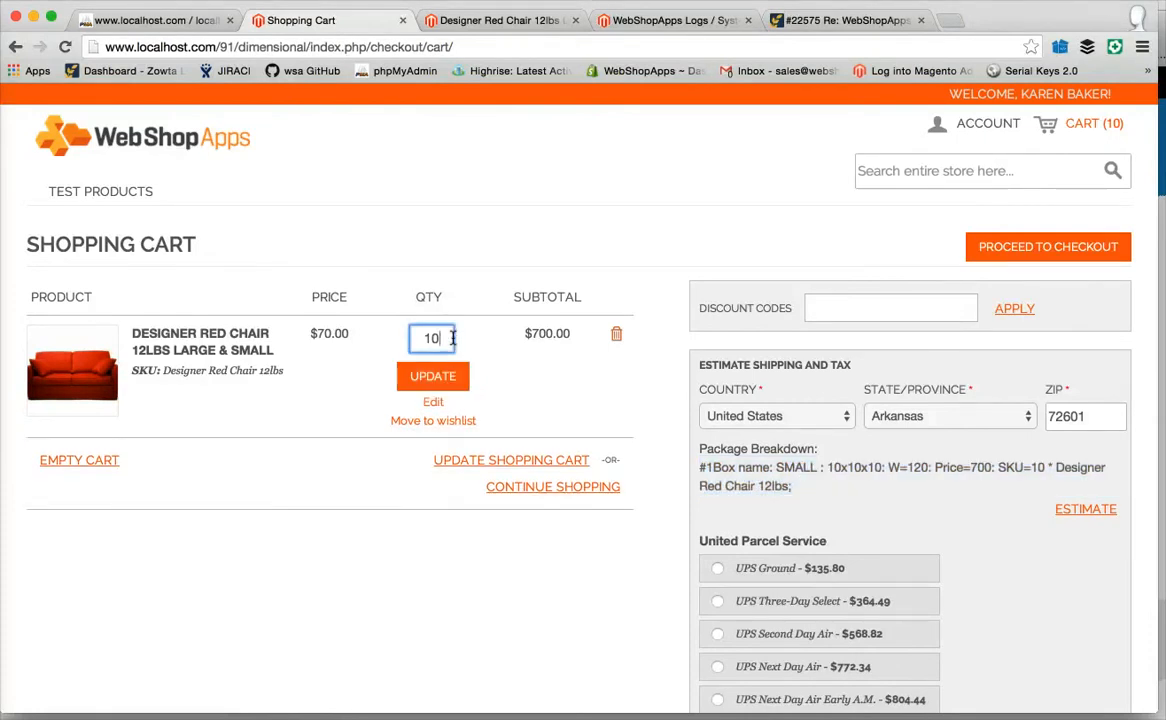
pyautogui.click(432, 376)
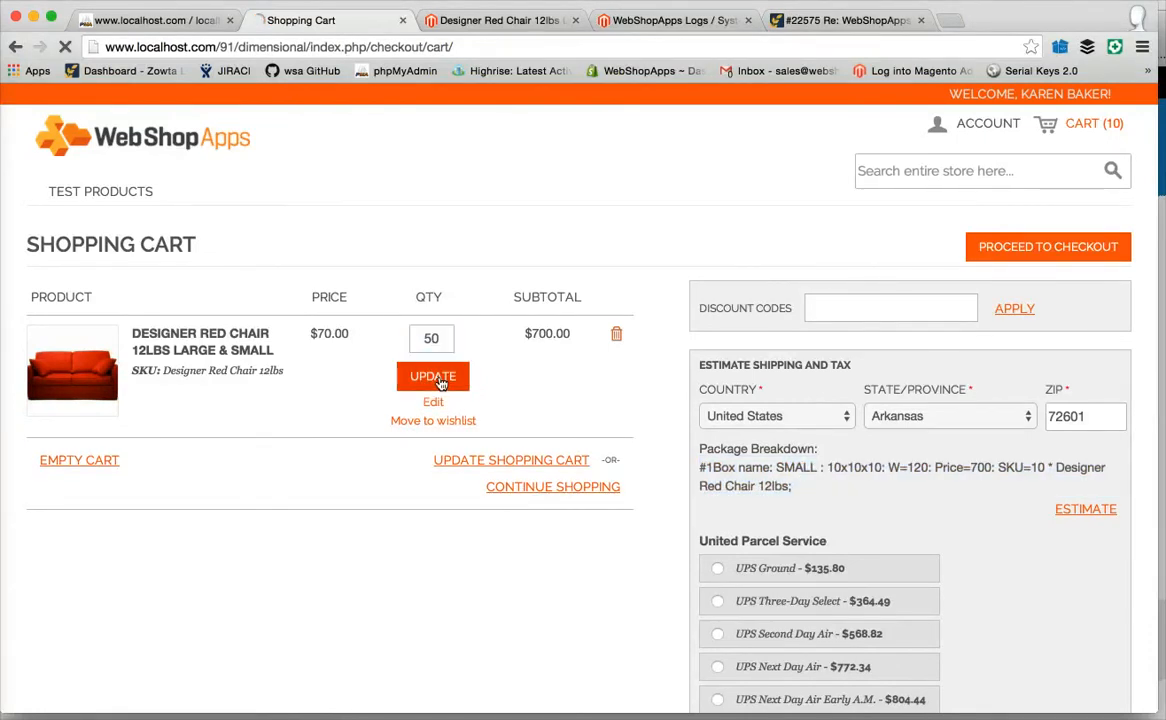
pyautogui.click(432, 376)
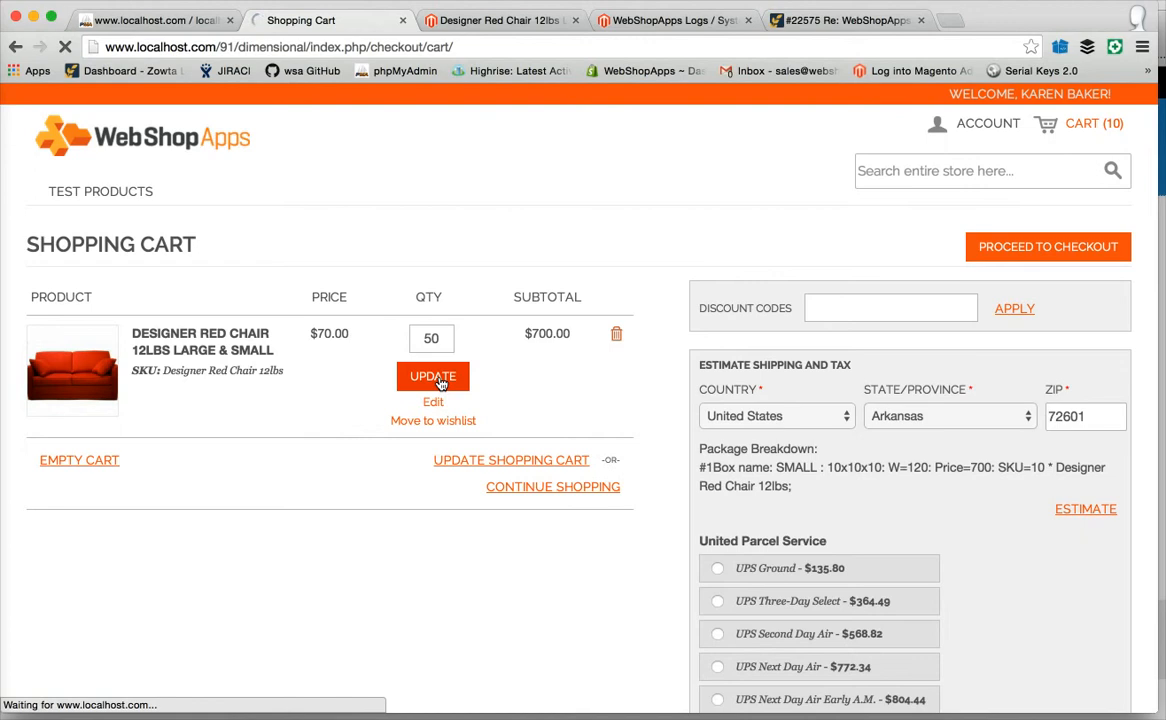
pyautogui.click(432, 376)
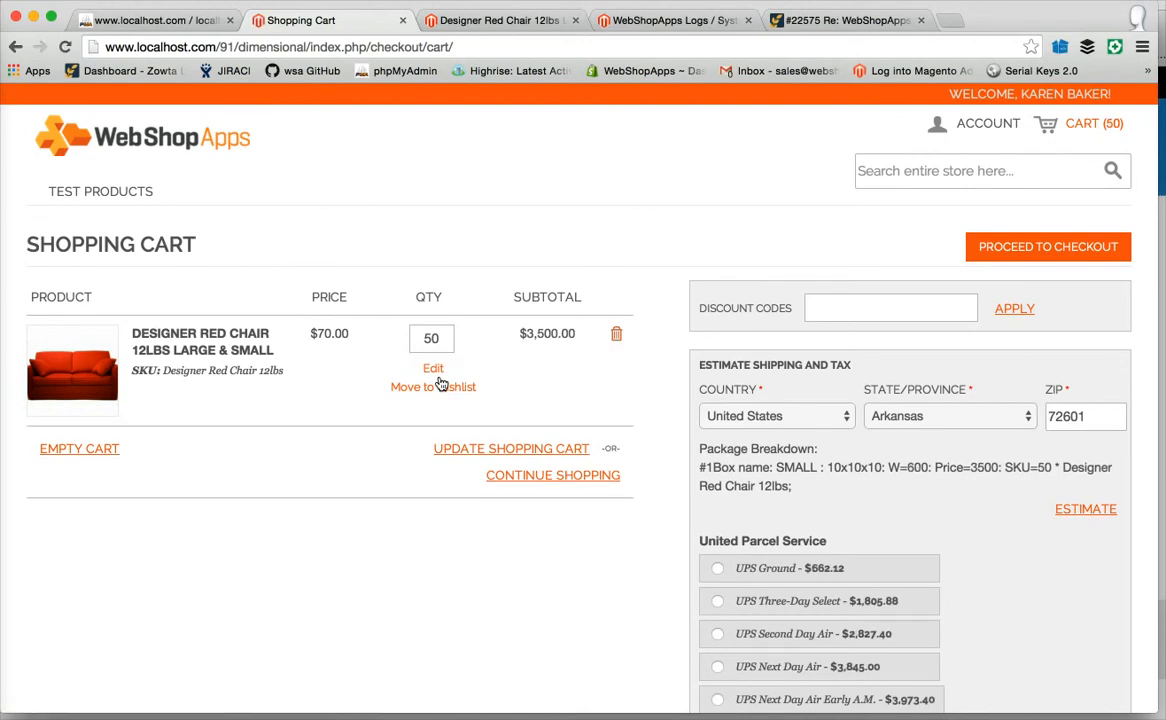
pyautogui.moveTo(488, 32)
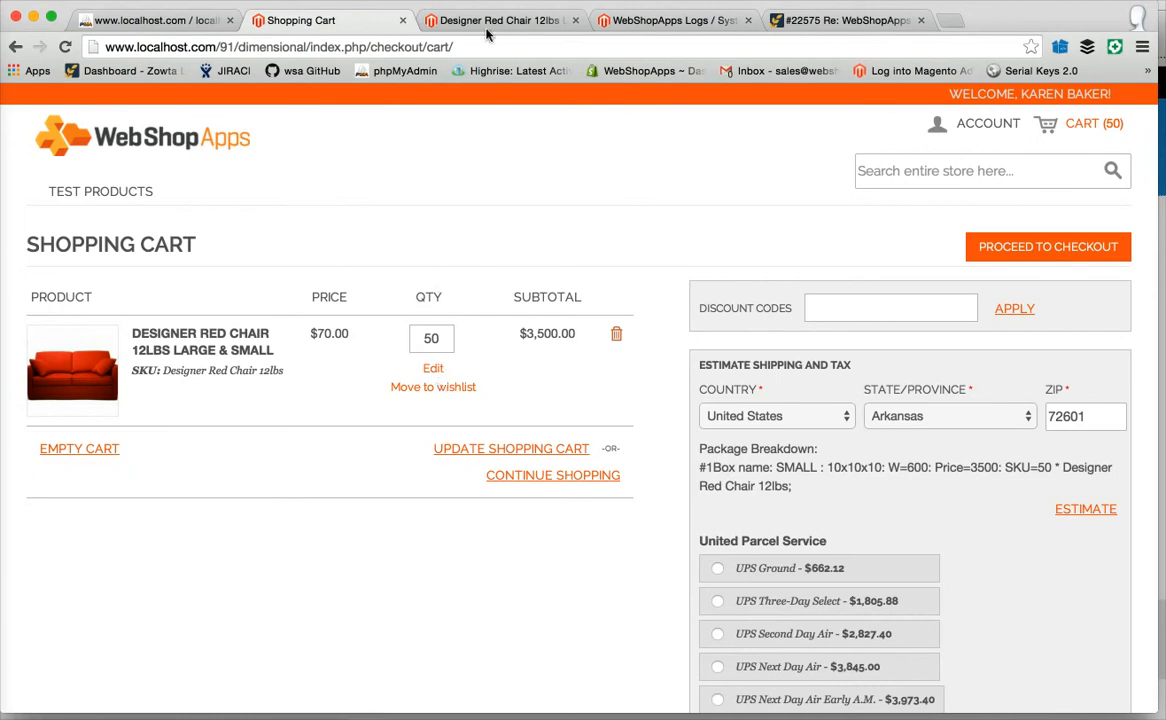
# Add Dark Wood Bed 50lbs to the cart alongside the 50 chairs and view the one LARGE box breakdown.
pyautogui.click(496, 20)
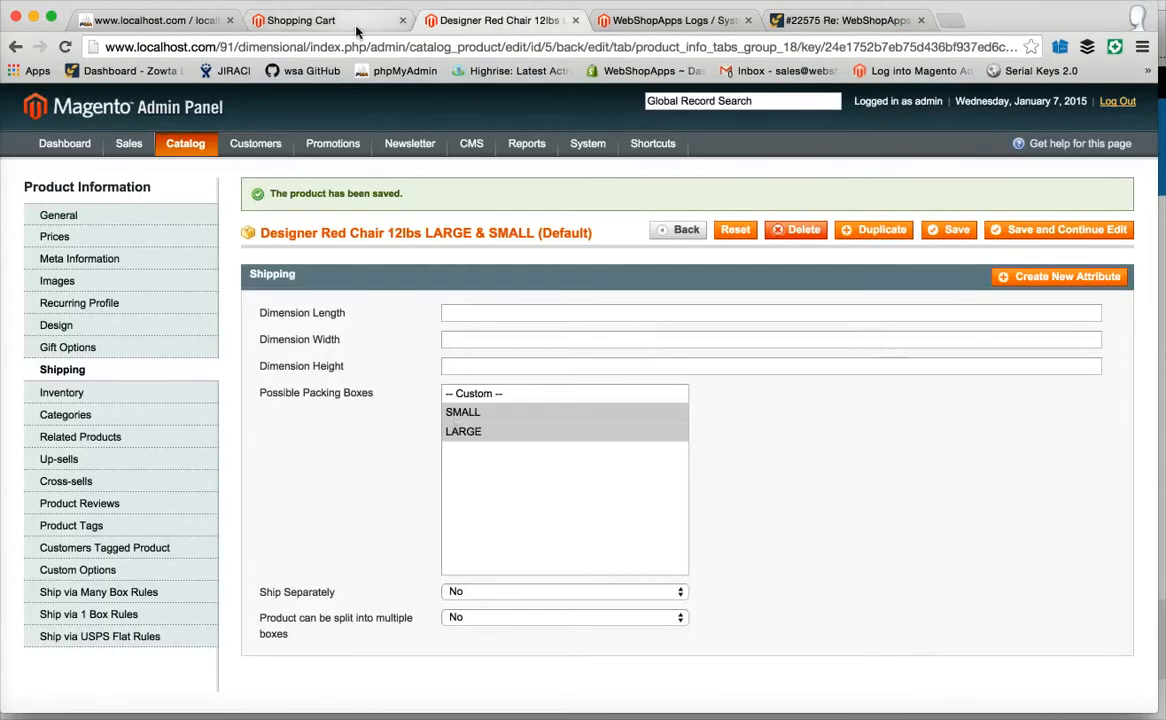
pyautogui.click(300, 20)
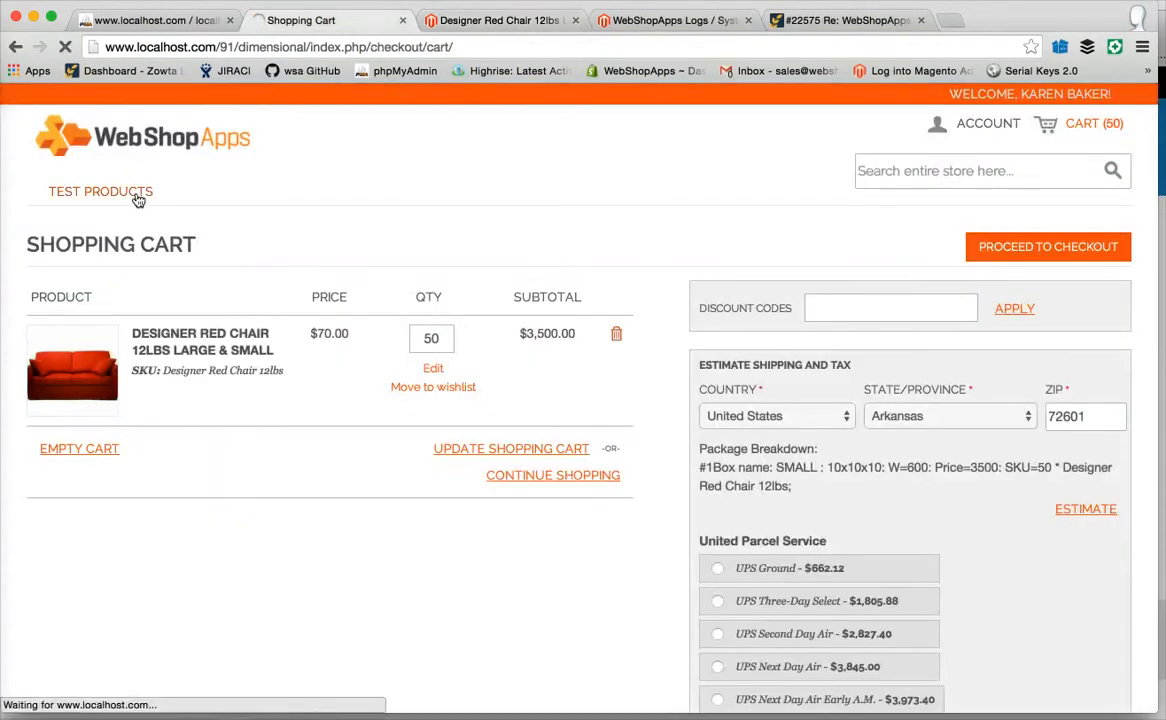
pyautogui.click(100, 192)
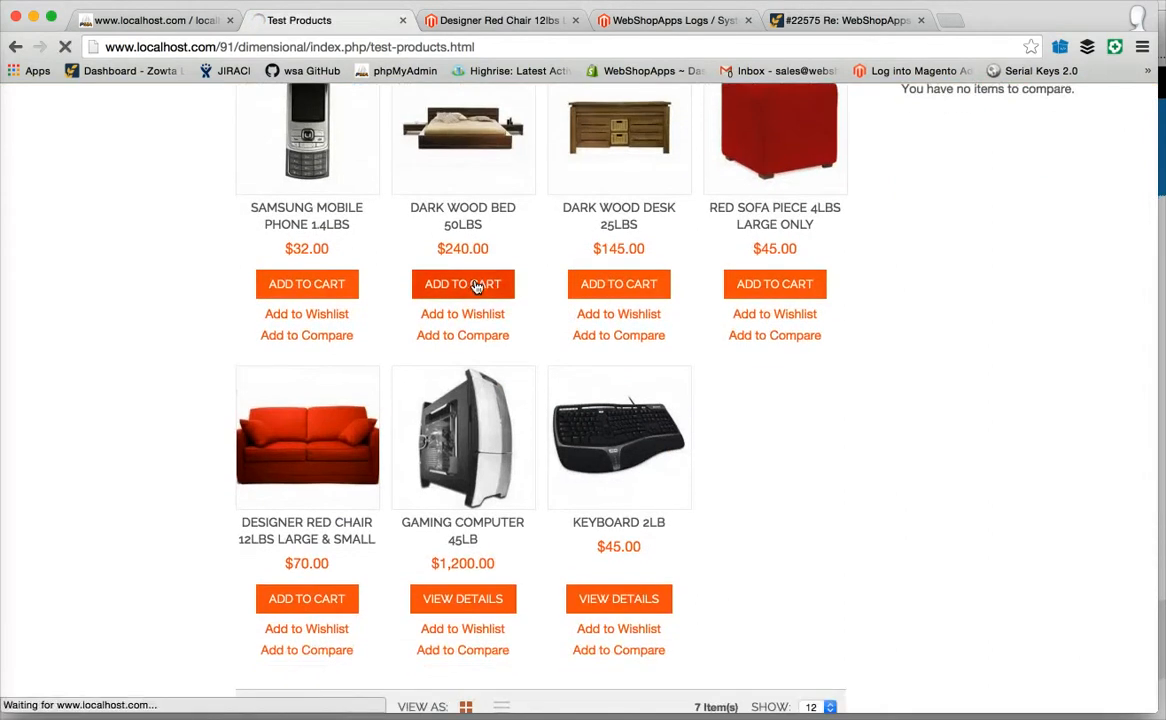
pyautogui.click(462, 284)
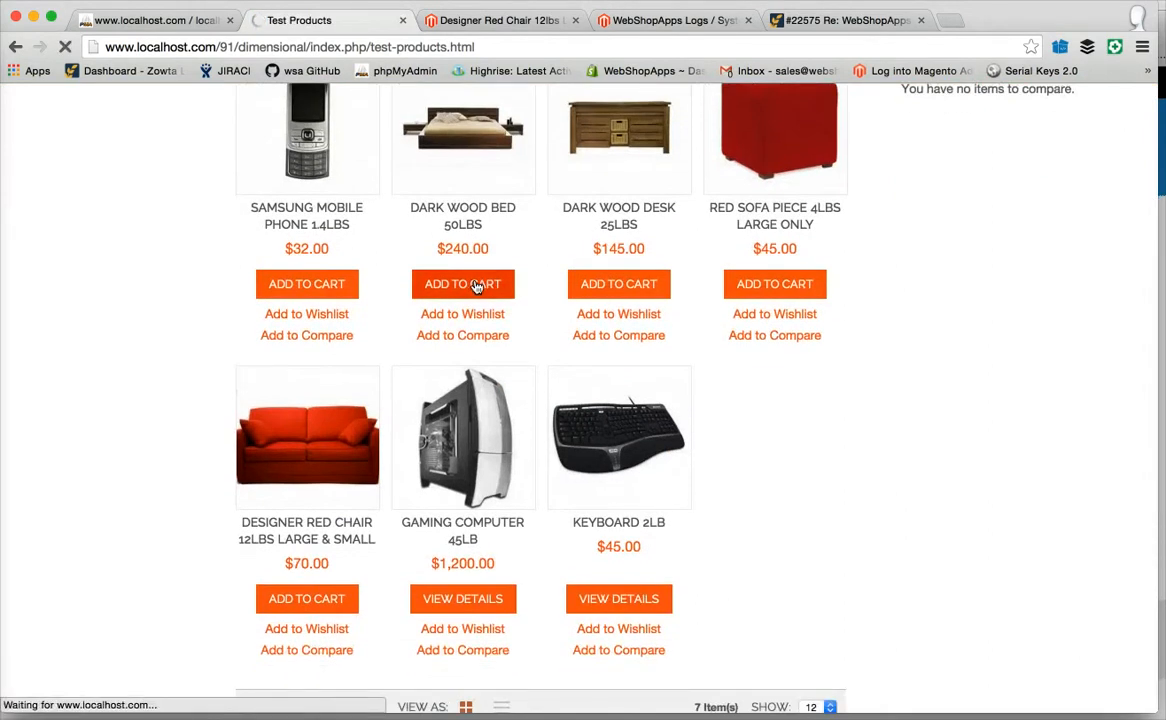
pyautogui.click(462, 284)
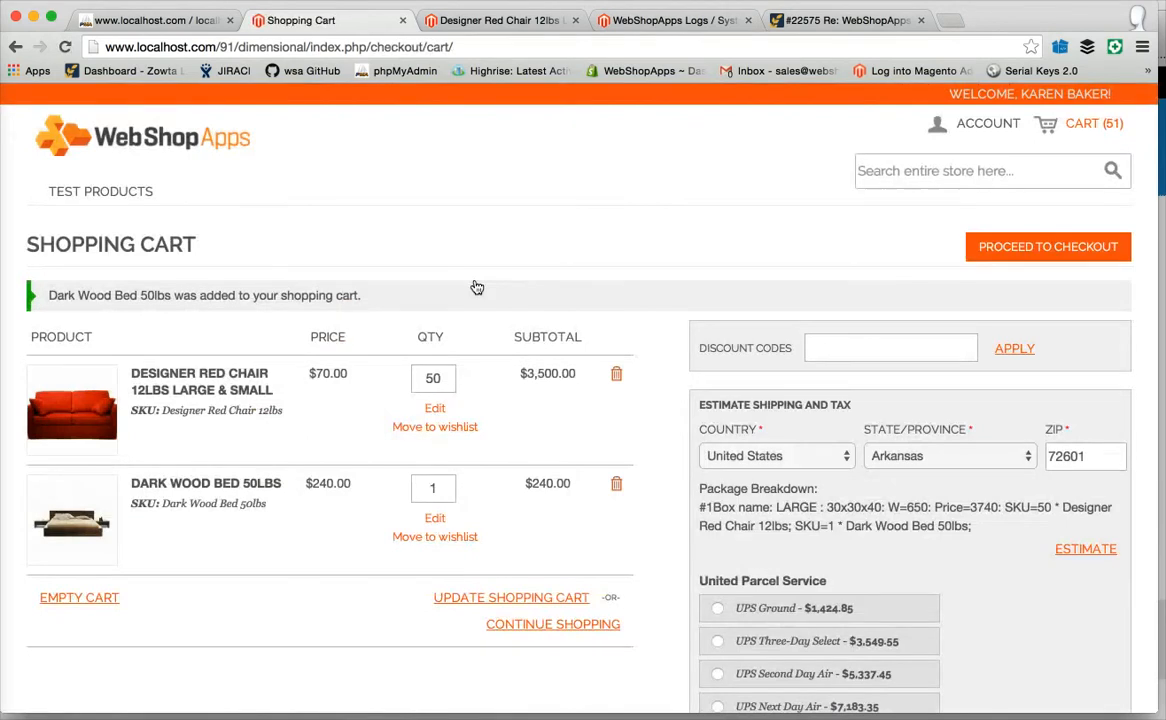
pyautogui.scroll(-3)
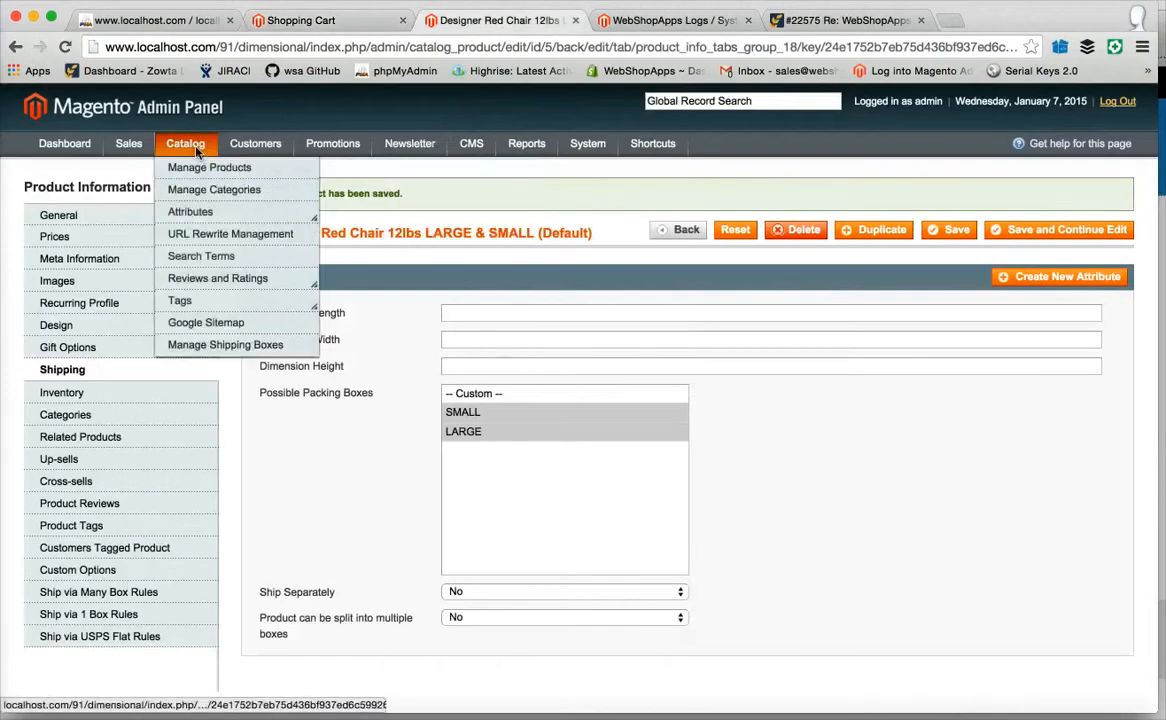
# View the admin list of all products and scroll through it.
pyautogui.click(208, 168)
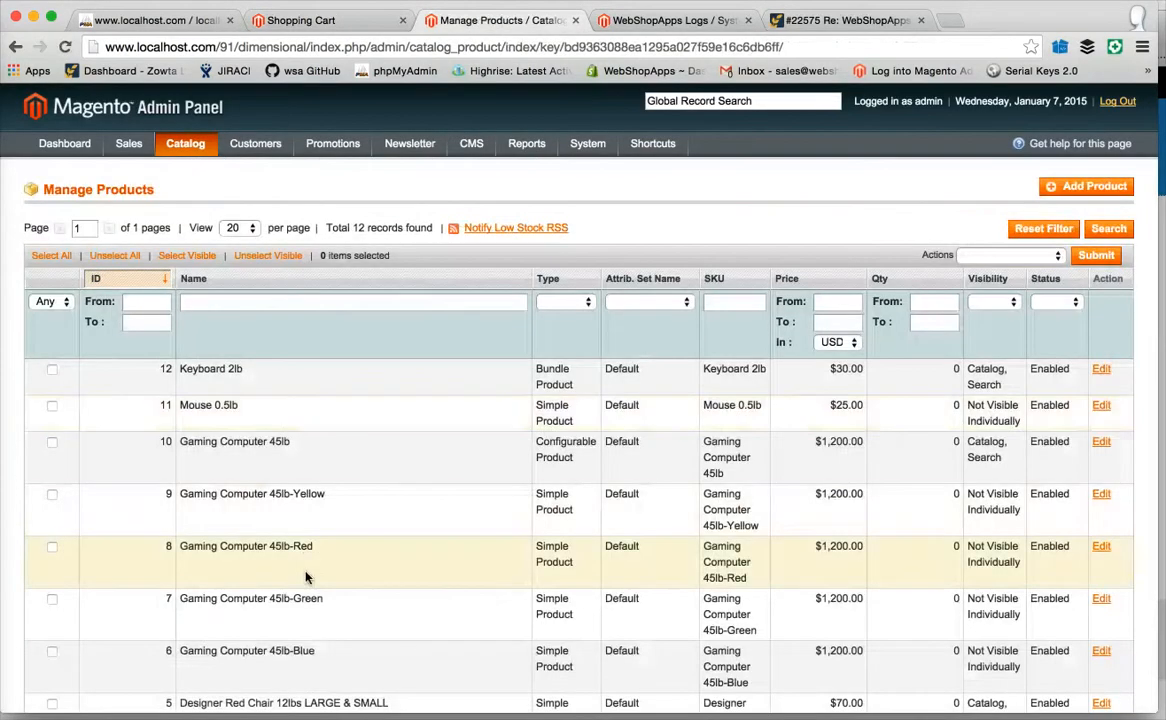
pyautogui.scroll(-3)
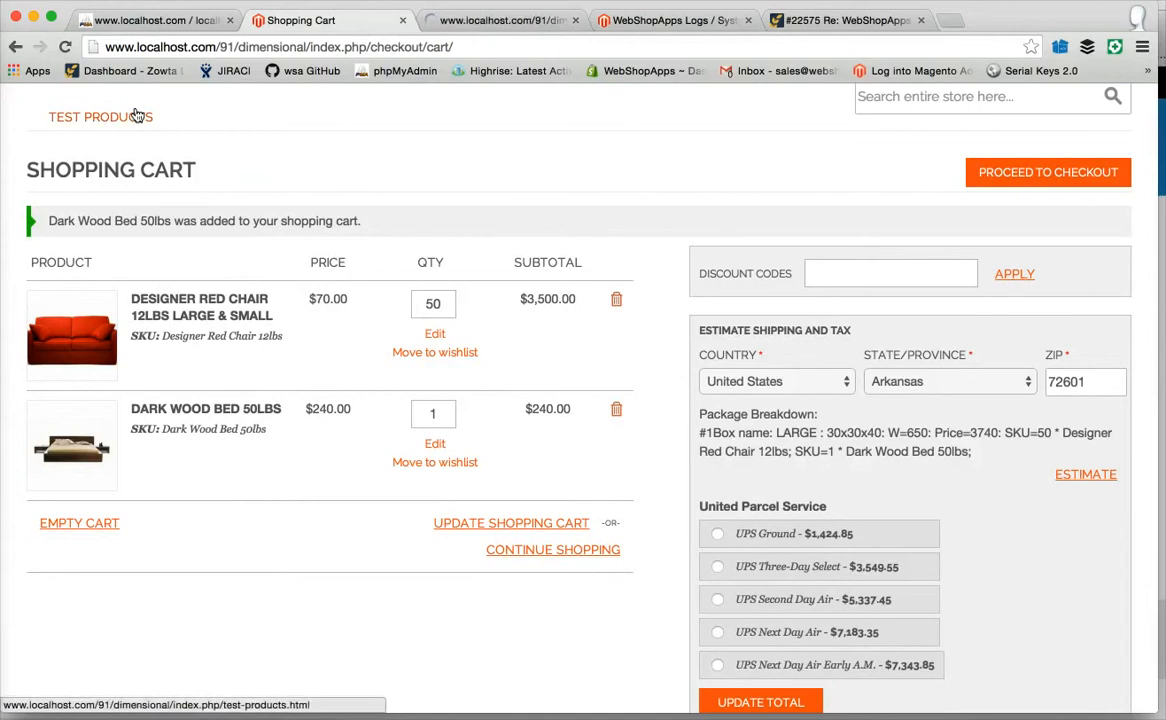
# Add the Samsung Mobile Phone 1.4lbs from Test Products and highlight its 0x0x0 box in the breakdown.
pyautogui.click(98, 116)
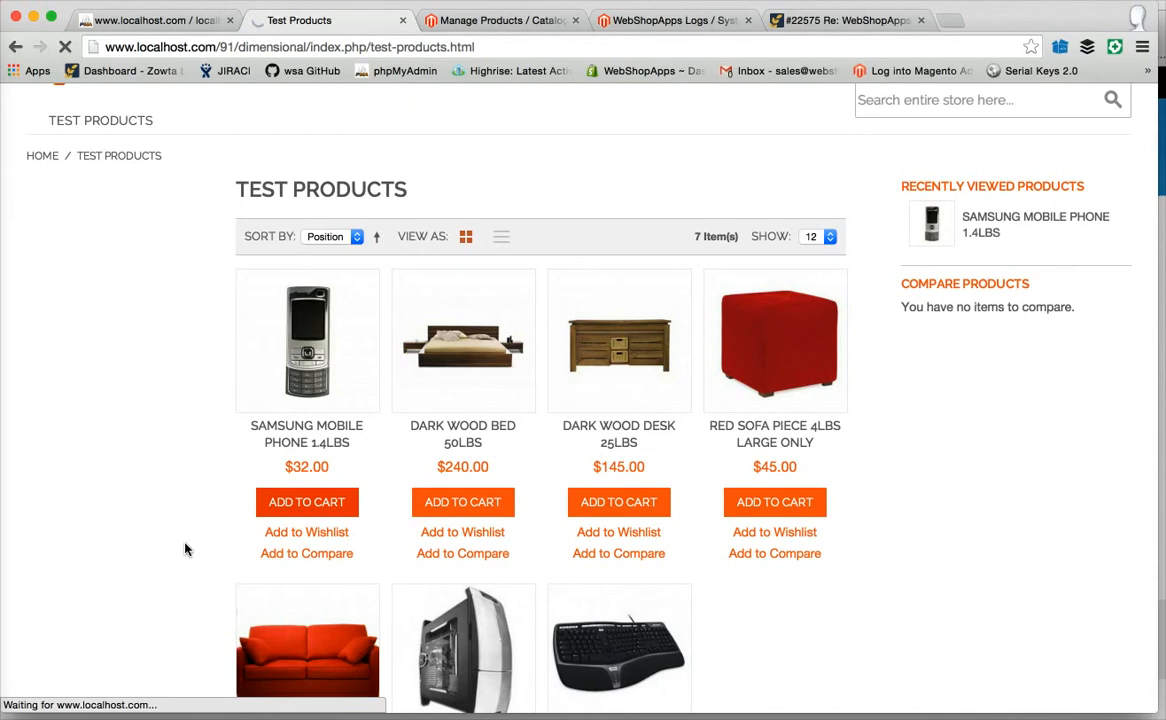
pyautogui.click(306, 502)
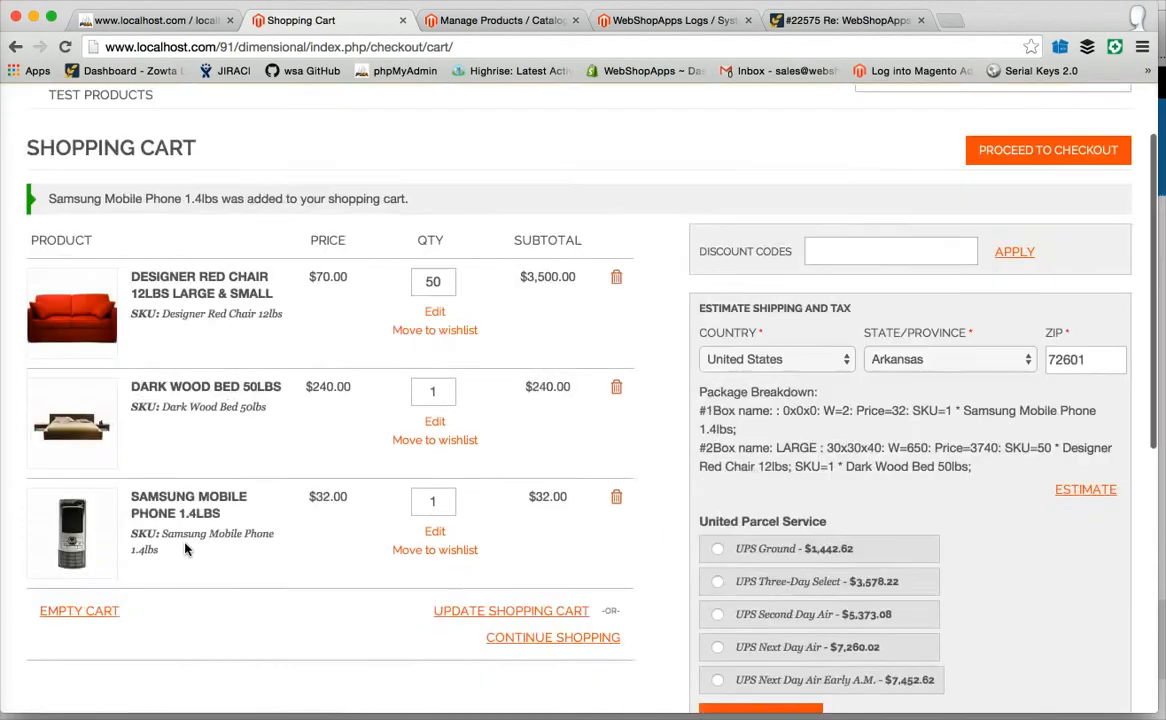
pyautogui.scroll(-3)
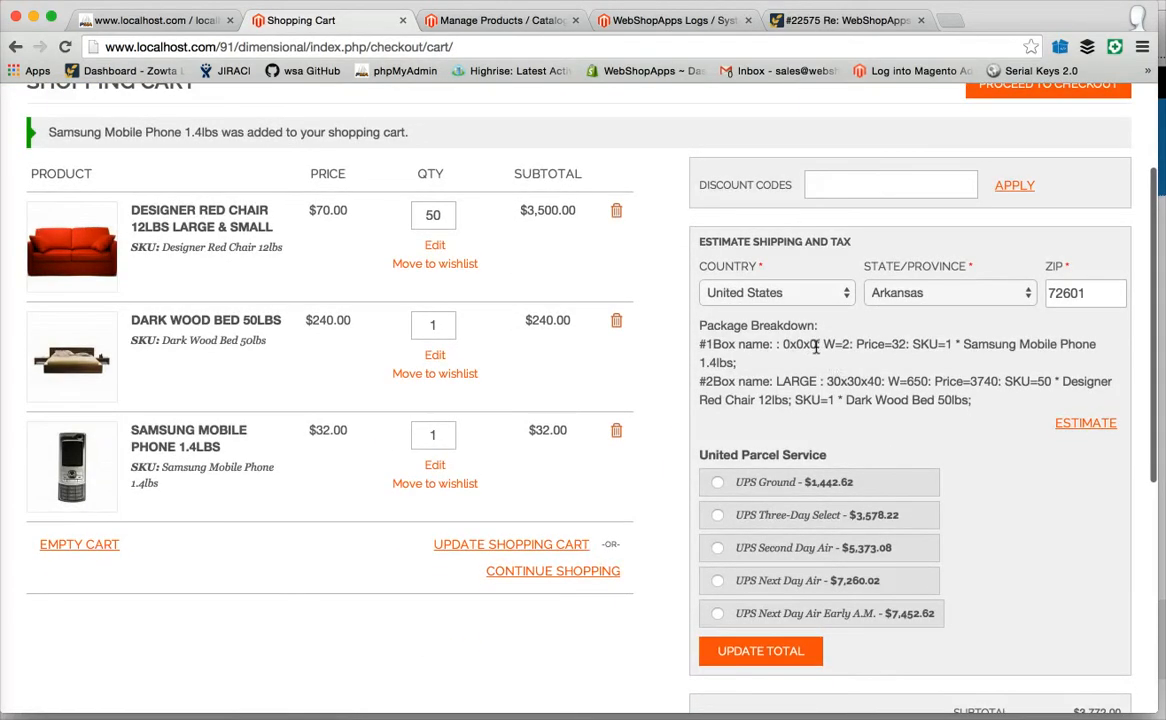
pyautogui.doubleClick(800, 344)
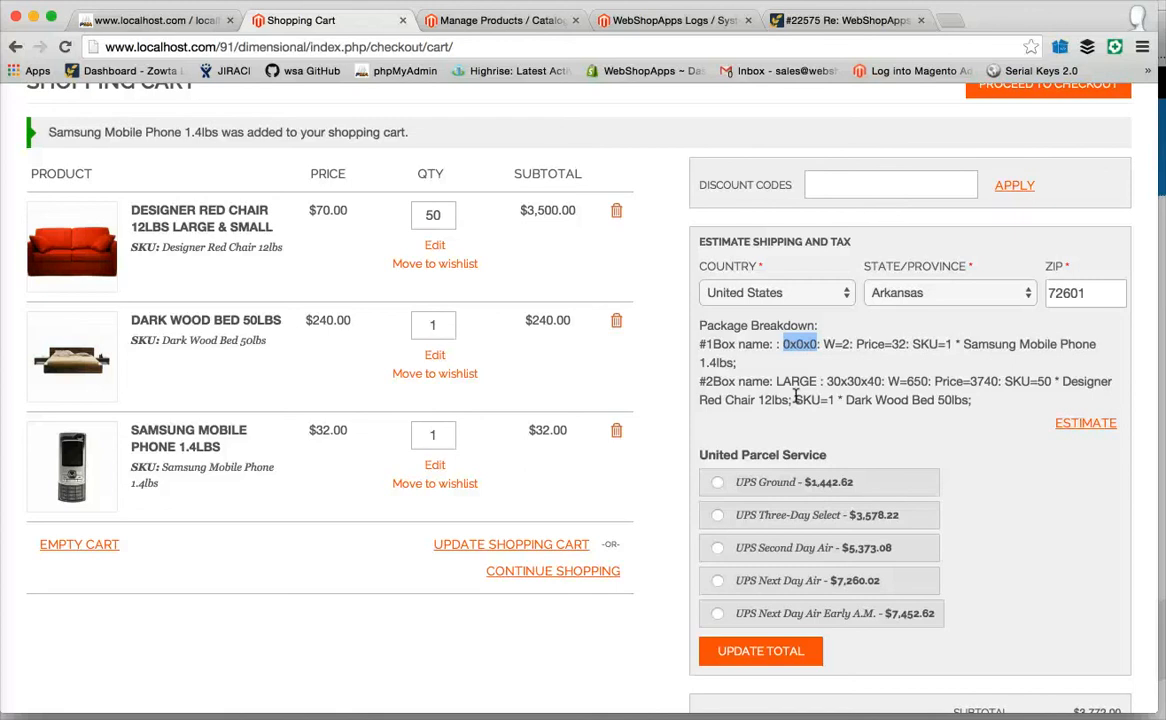
pyautogui.moveTo(570, 84)
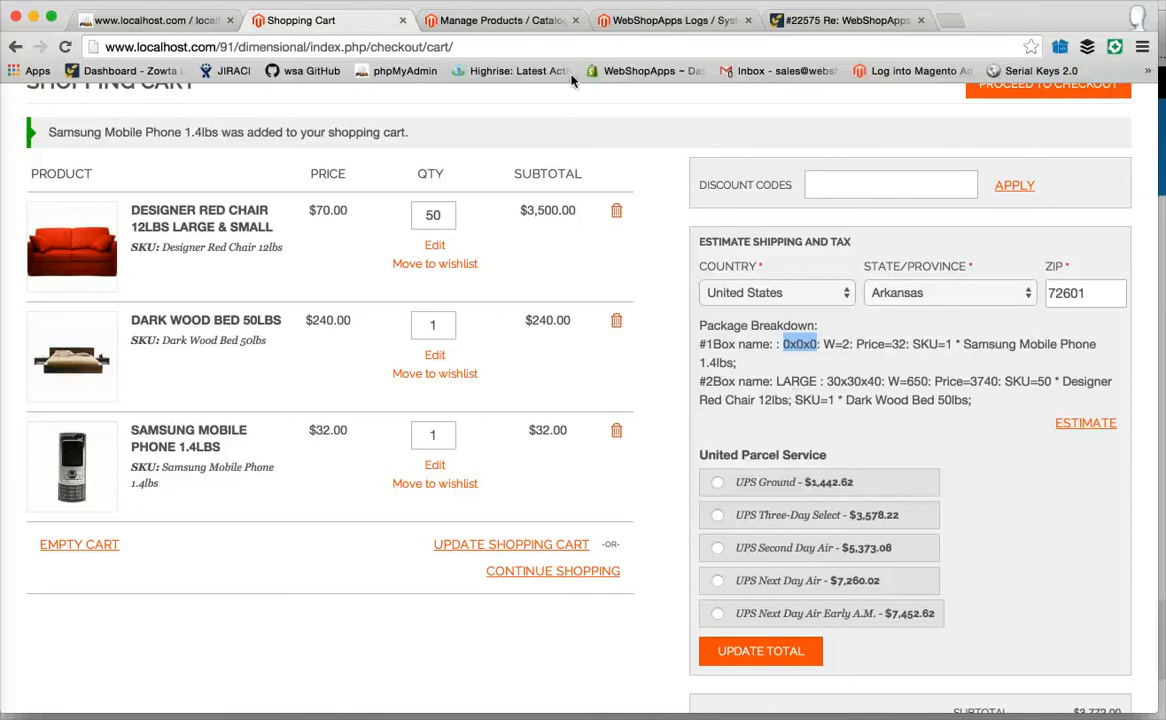
pyautogui.moveTo(532, 50)
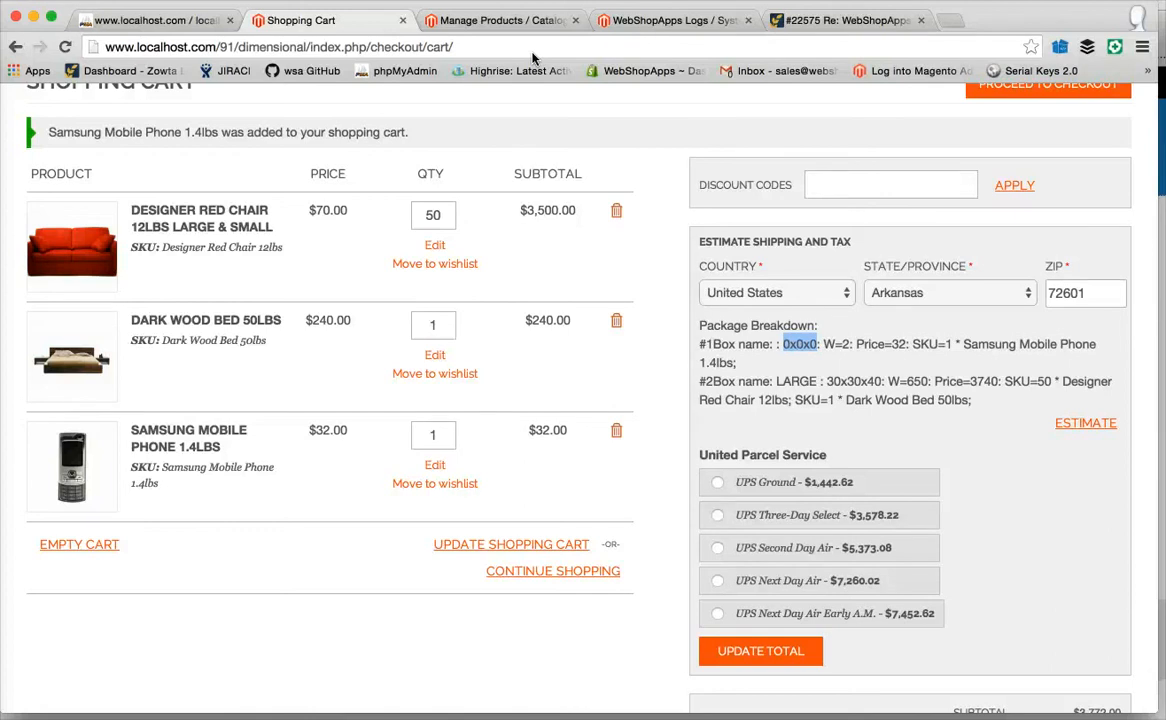
pyautogui.moveTo(348, 530)
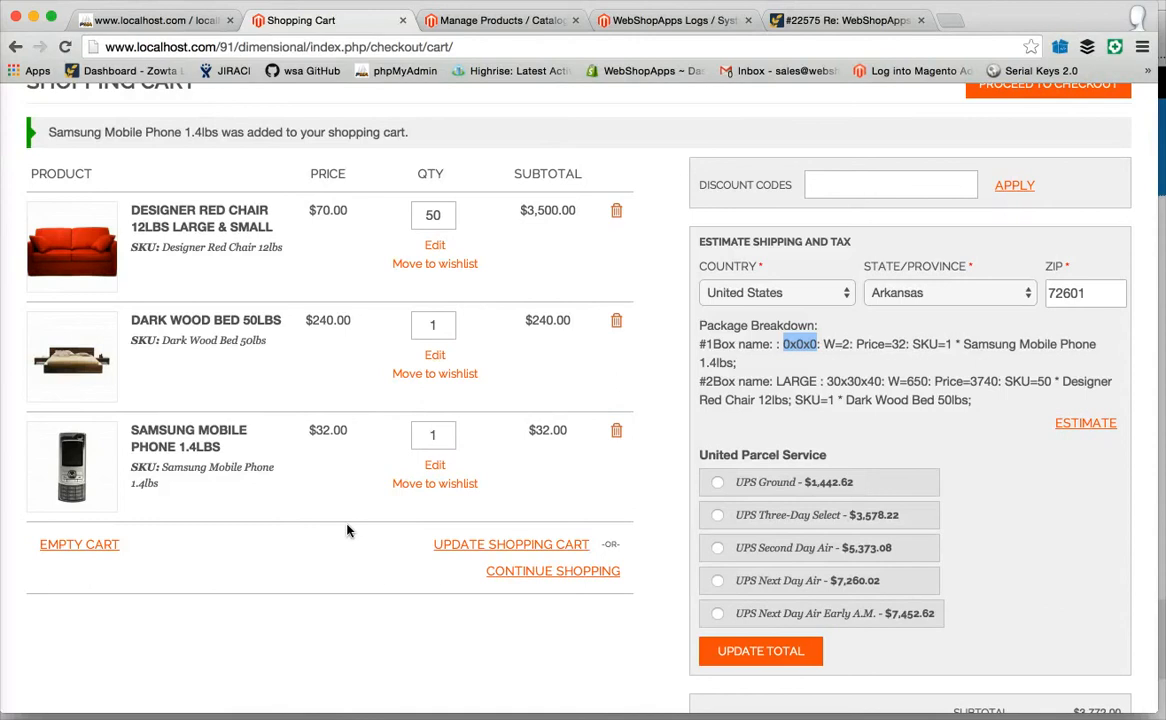
pyautogui.moveTo(318, 668)
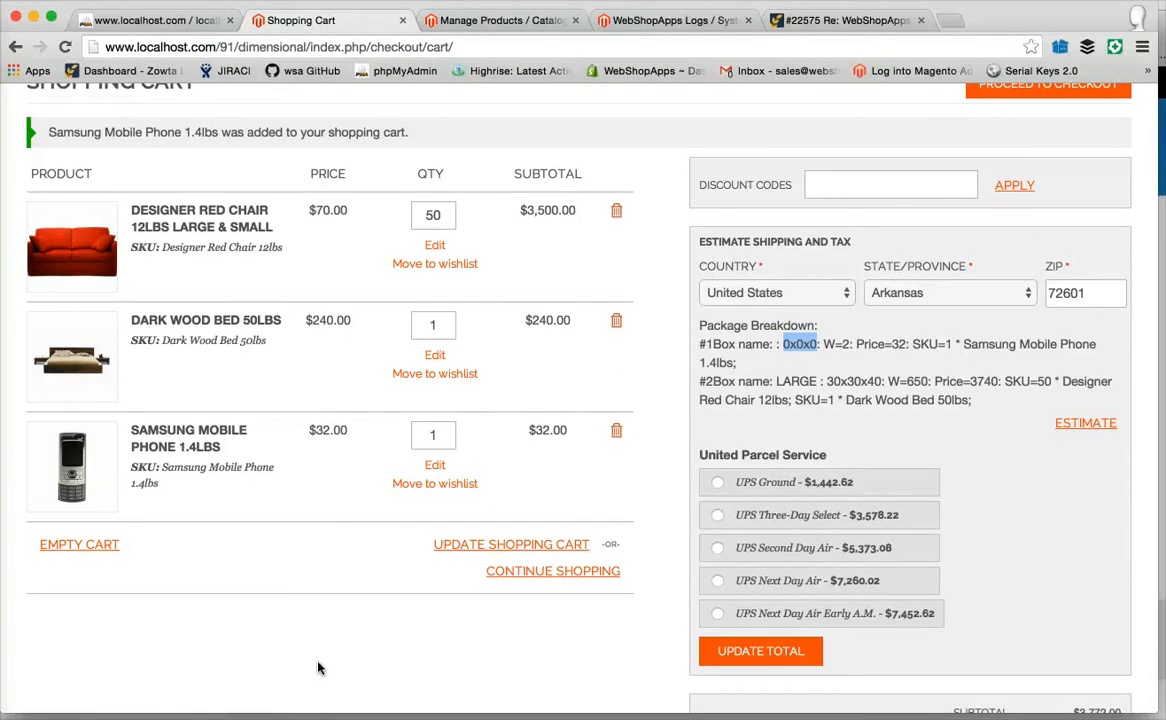